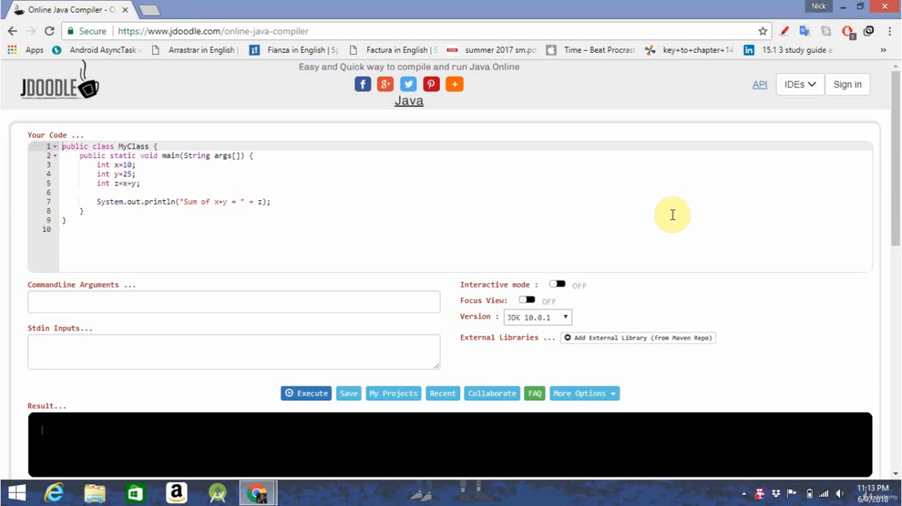
pyautogui.moveTo(5, 392)
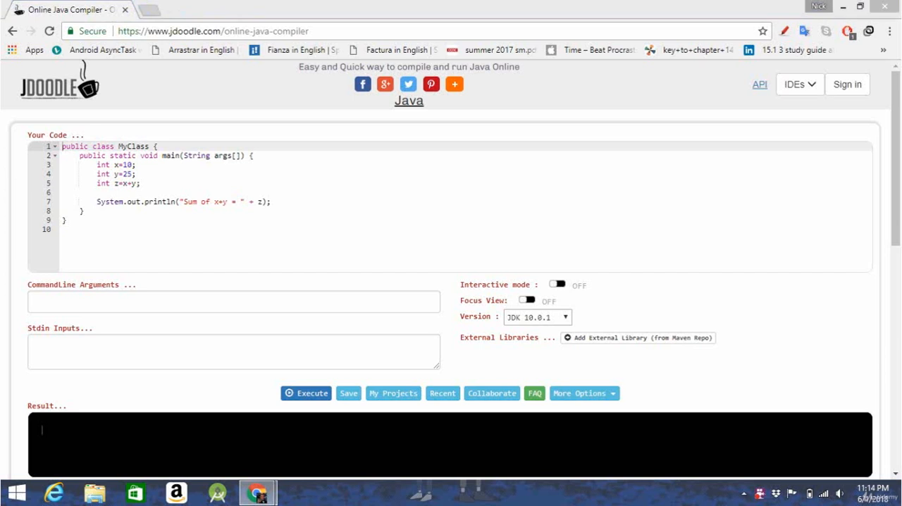
pyautogui.moveTo(137, 338)
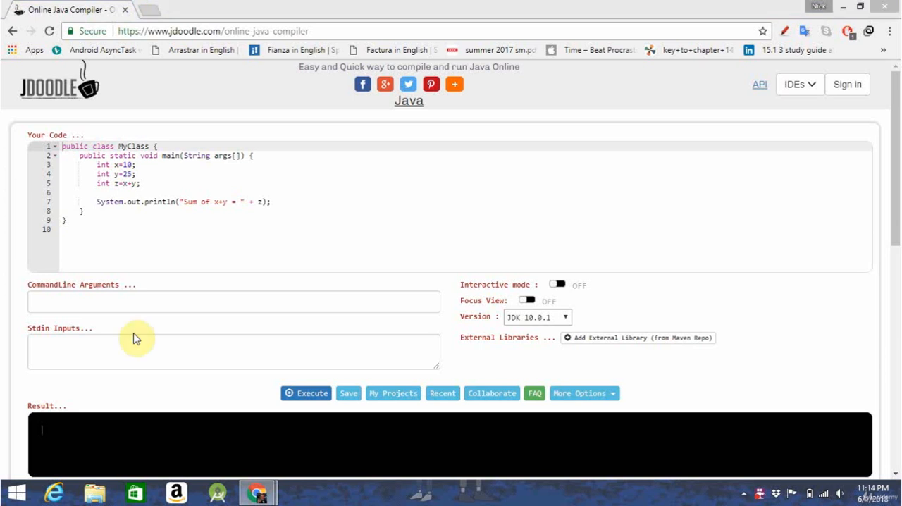
pyautogui.moveTo(297, 196)
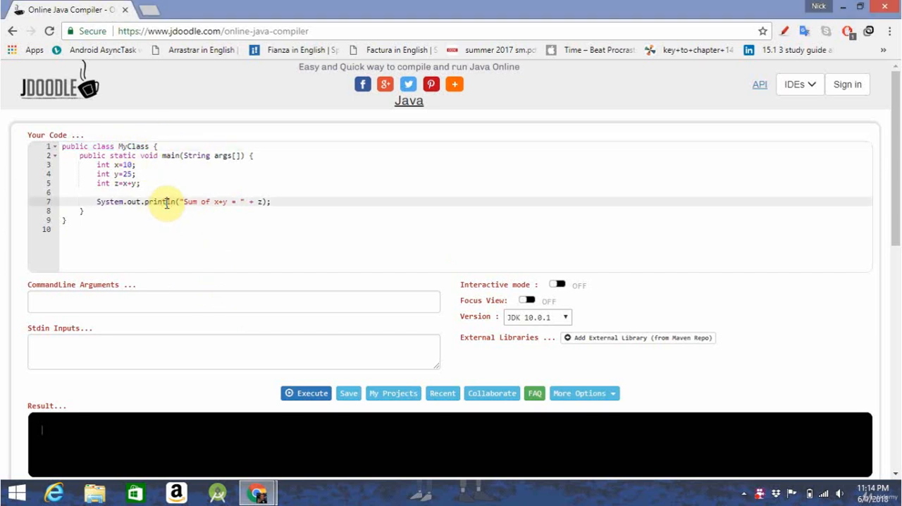
pyautogui.moveTo(273, 149)
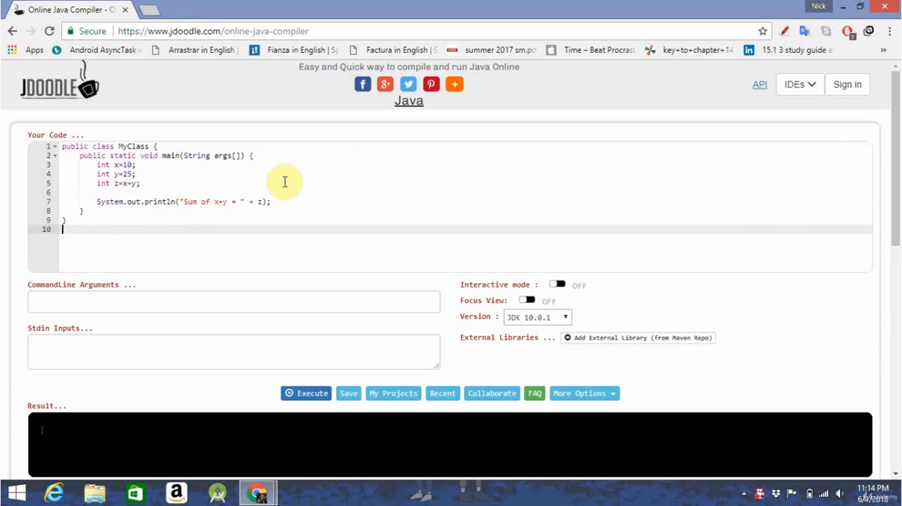
# Scroll through the default MyClass sum program in the code editor
pyautogui.scroll(-3)
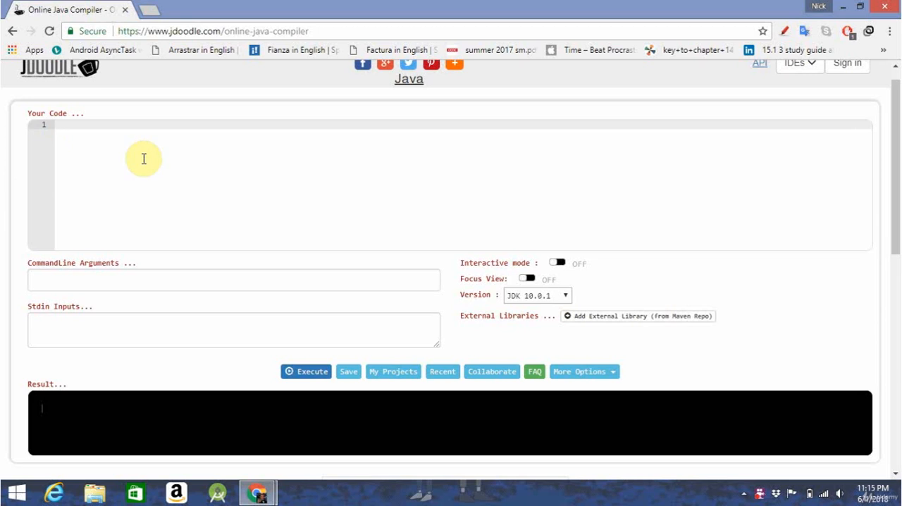
# Start a 'public class Dog{' declaration in the empty editor
pyautogui.click(60, 125)
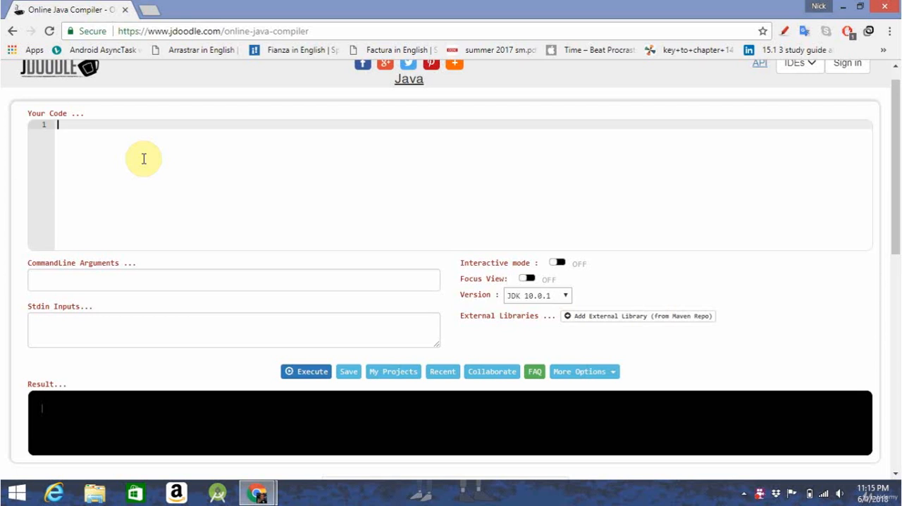
pyautogui.write('publ')
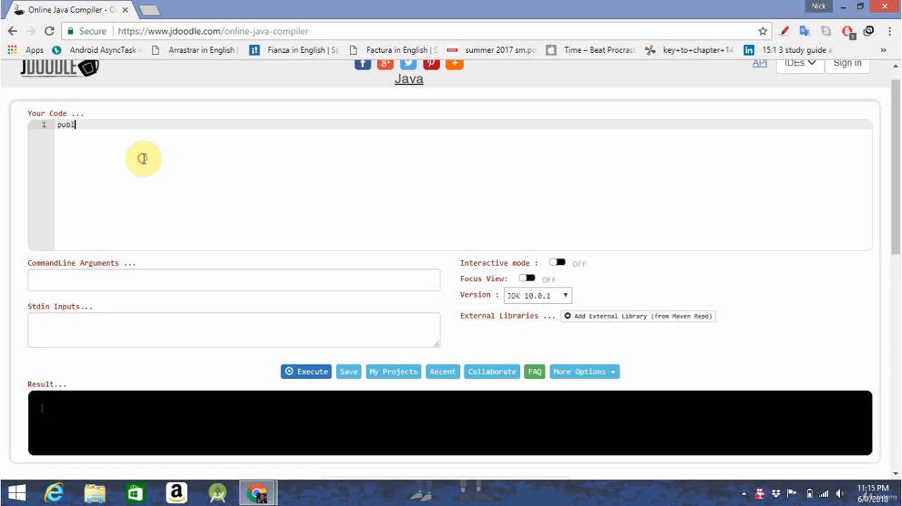
pyautogui.write('ic class Do')
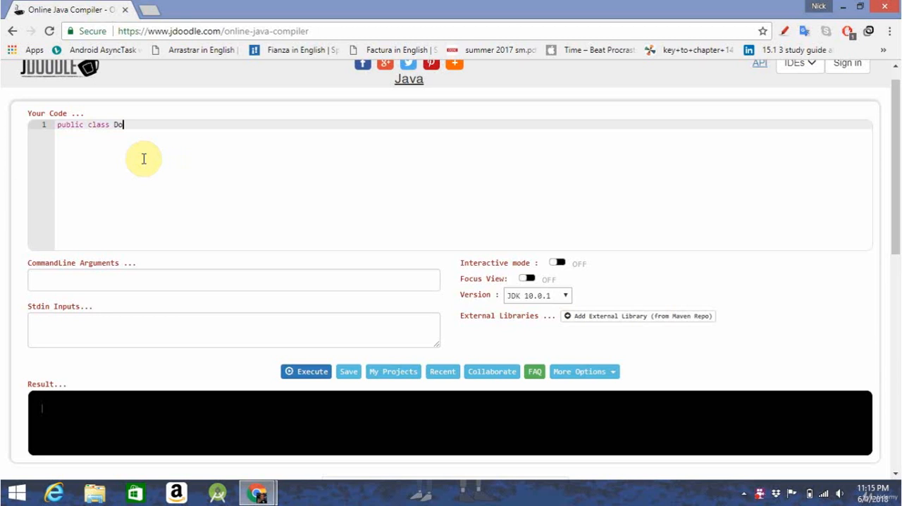
pyautogui.write('g{')
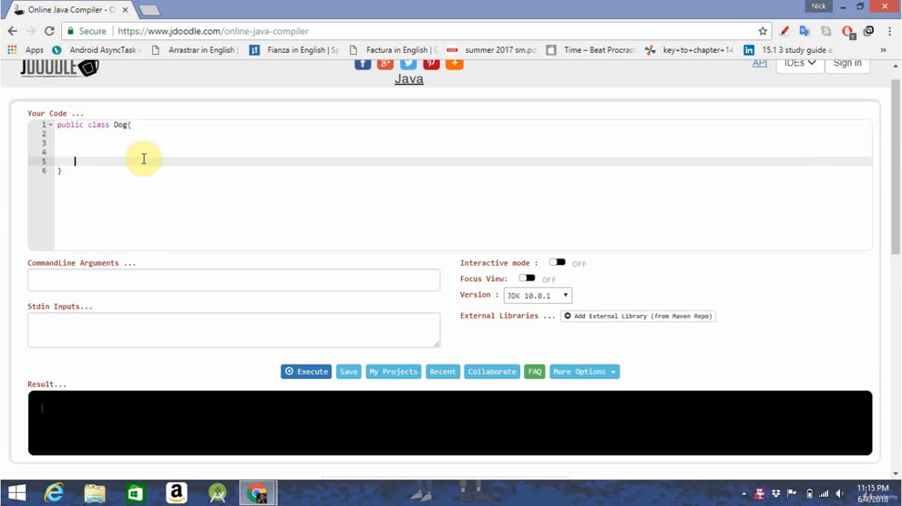
pyautogui.press('Enter')
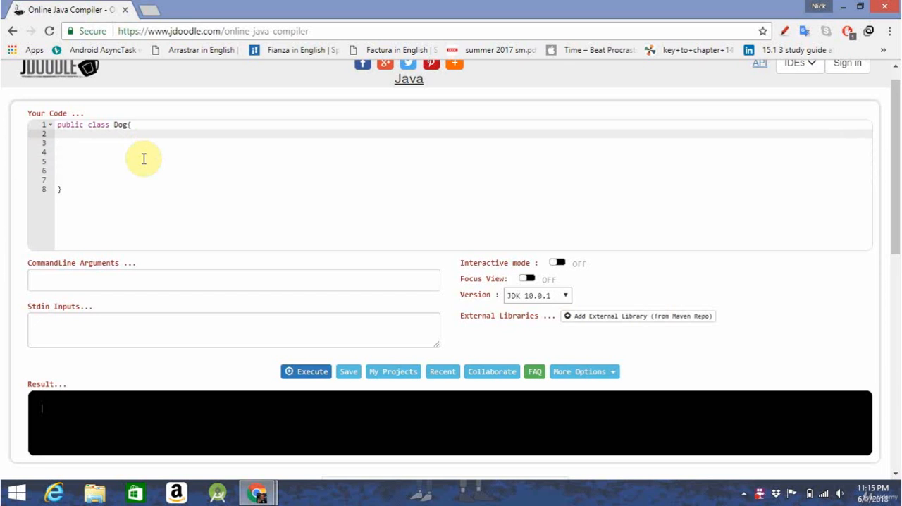
# Declare the String breed, int age and String color fields
pyautogui.write('s')
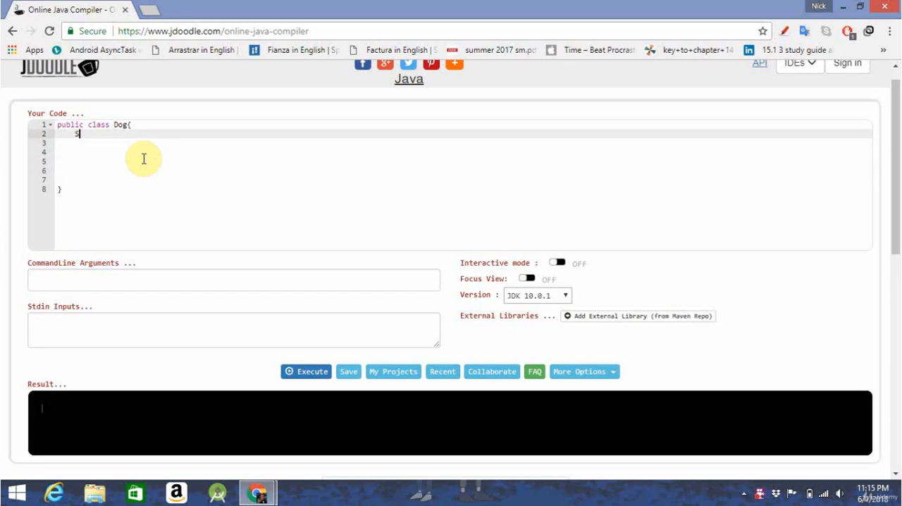
pyautogui.write('trin')
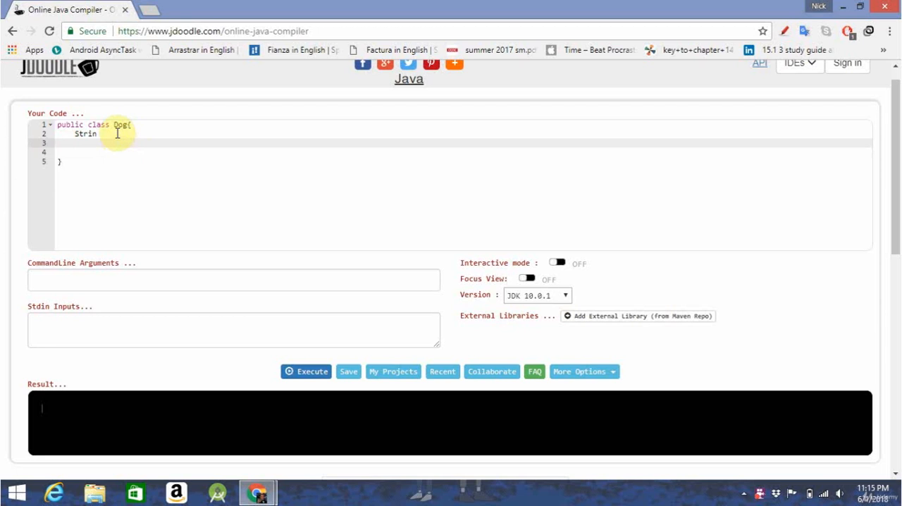
pyautogui.write('breed;')
pyautogui.write('int a')
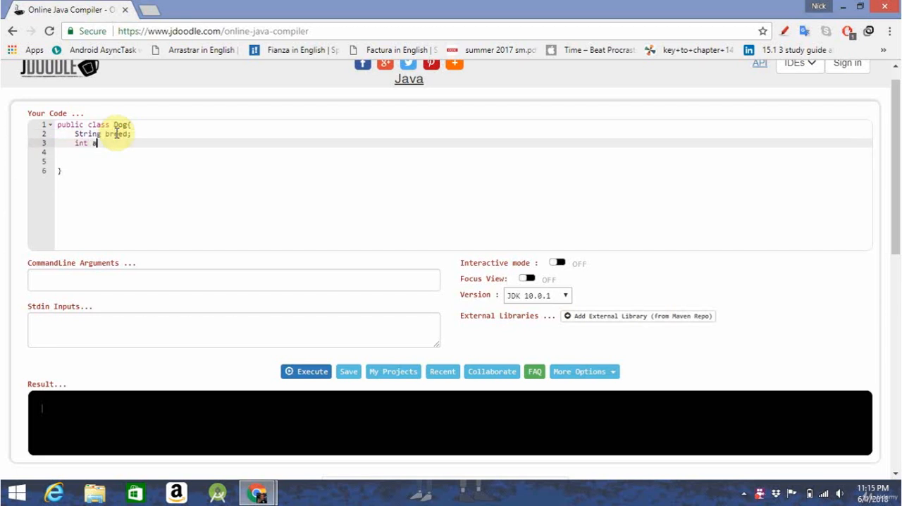
pyautogui.write('ge;')
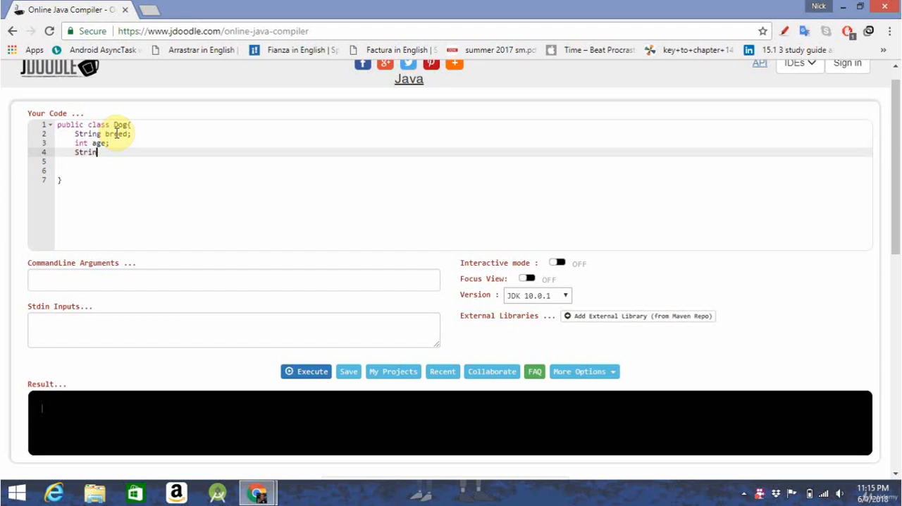
pyautogui.write('g color;')
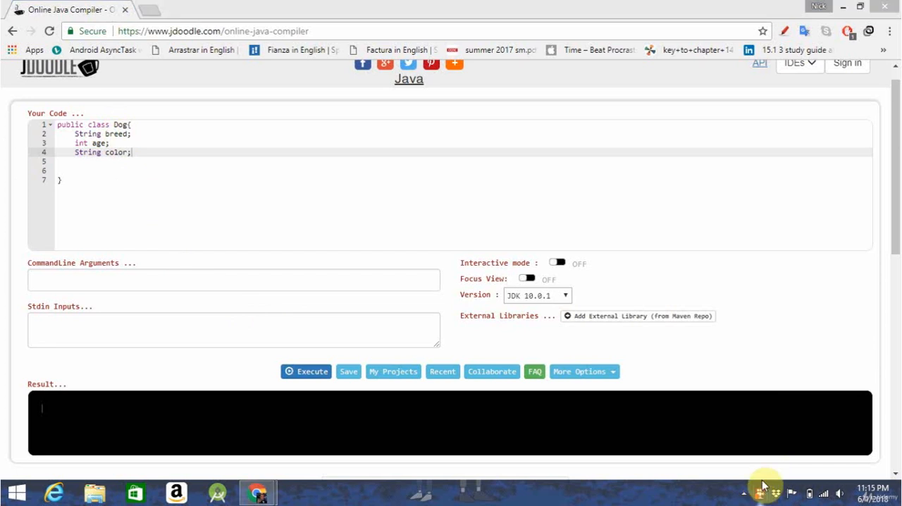
pyautogui.click(765, 488)
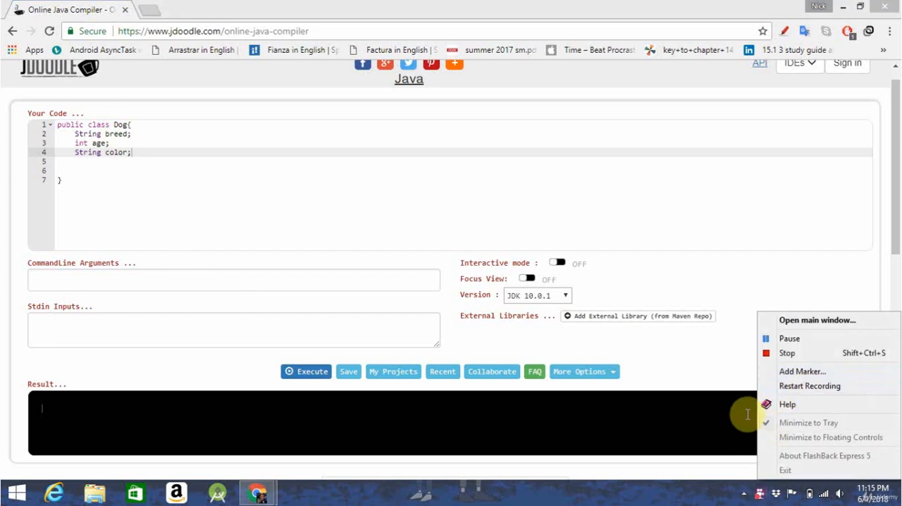
pyautogui.moveTo(809, 339)
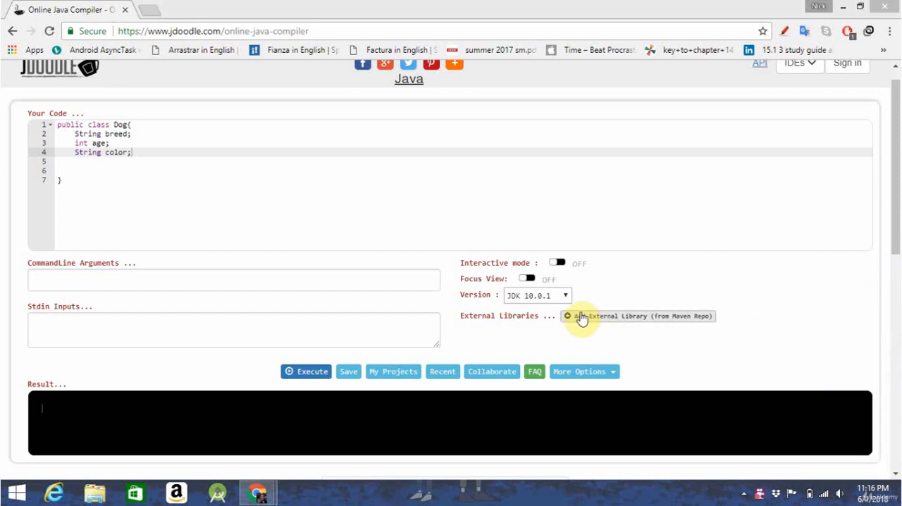
pyautogui.moveTo(232, 160)
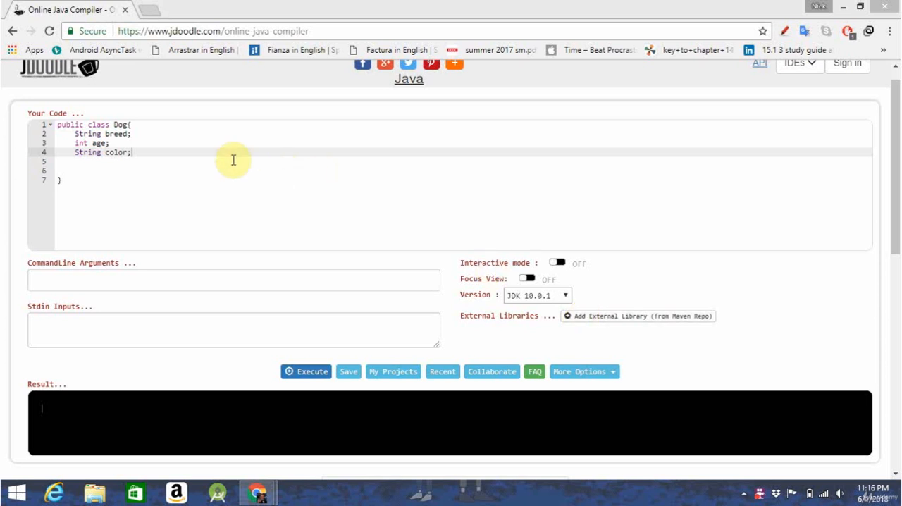
pyautogui.moveTo(195, 128)
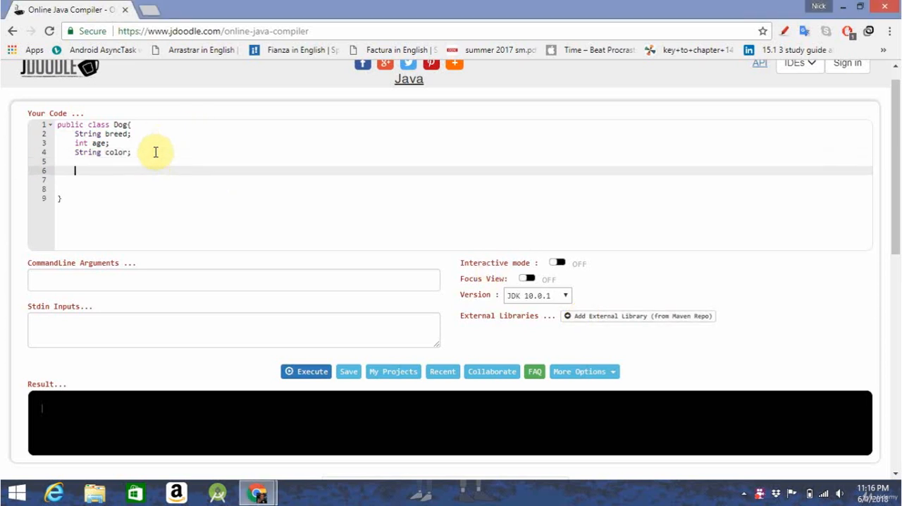
# Add void bark() and void eat() stubs, then begin a void sleep method
pyautogui.press('enter')
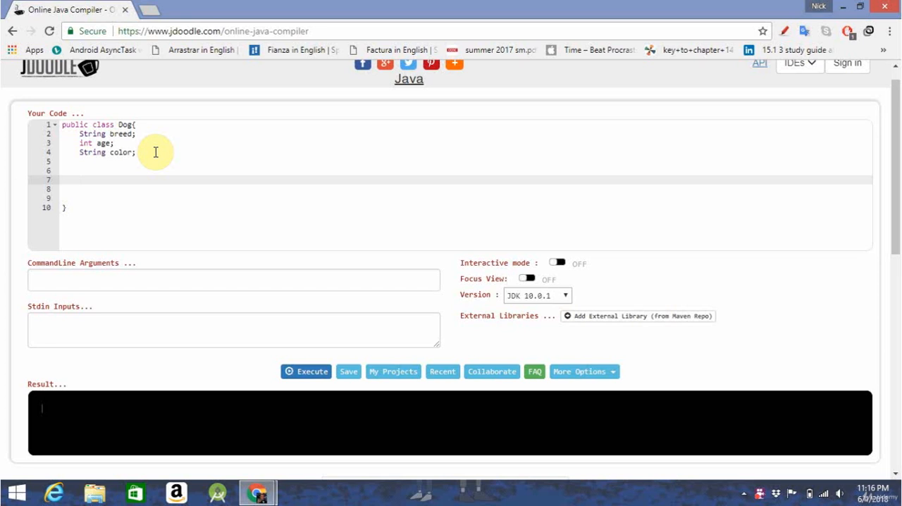
pyautogui.write('void bark')
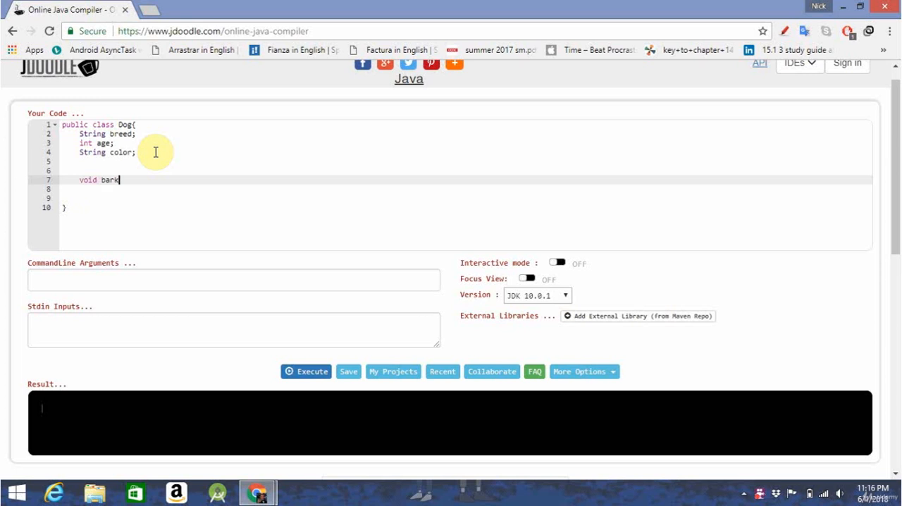
pyautogui.write('()')
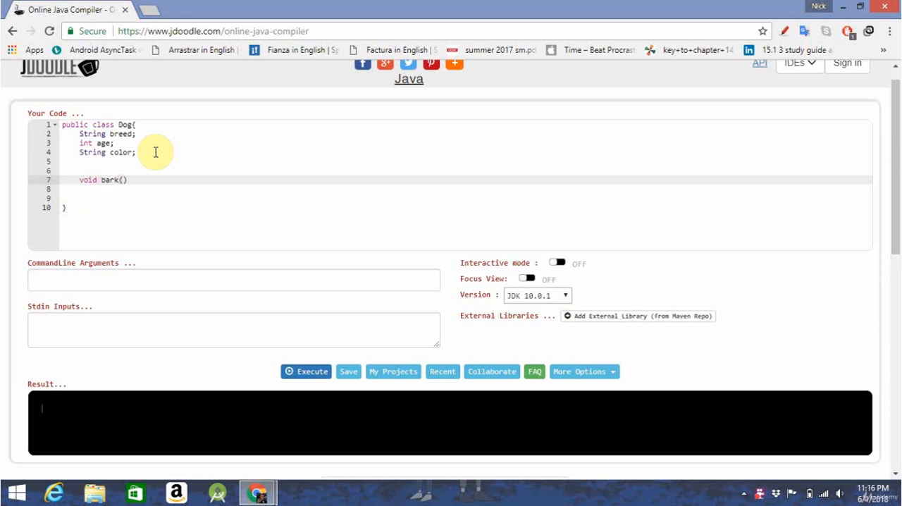
pyautogui.write('{')
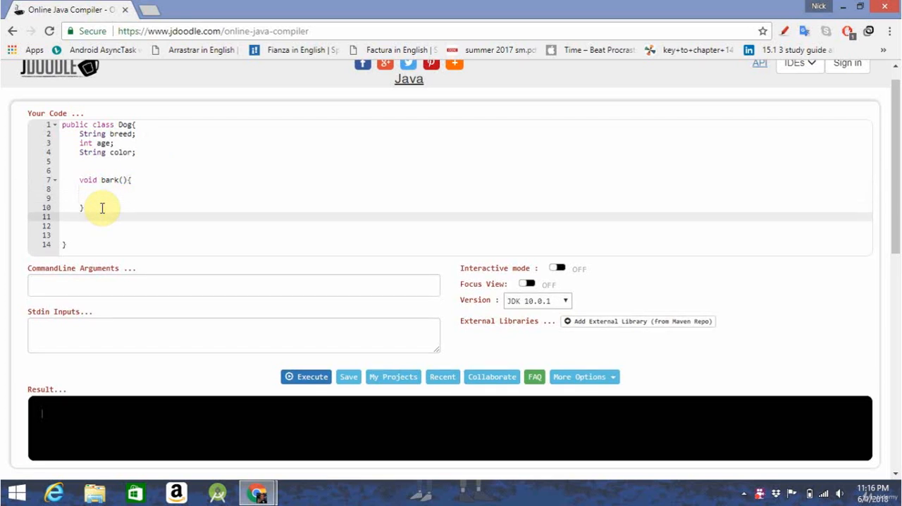
pyautogui.write('void eat')
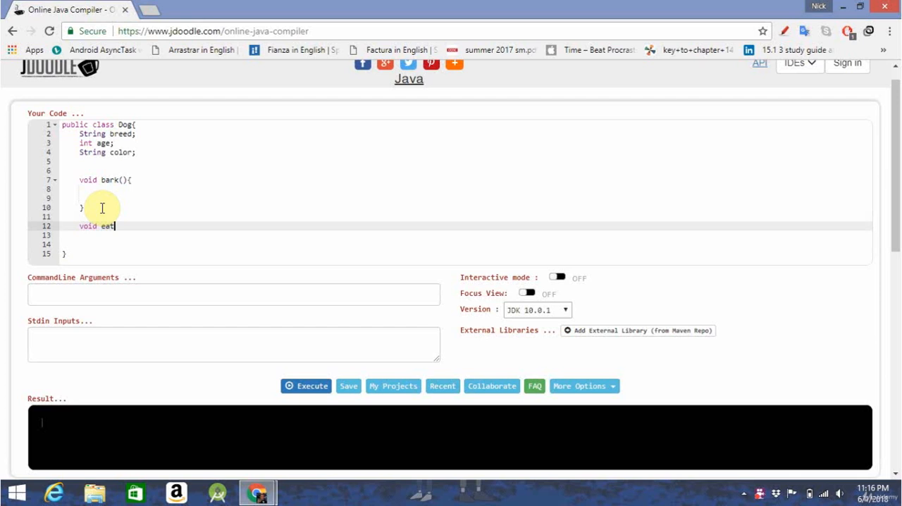
pyautogui.write('(){')
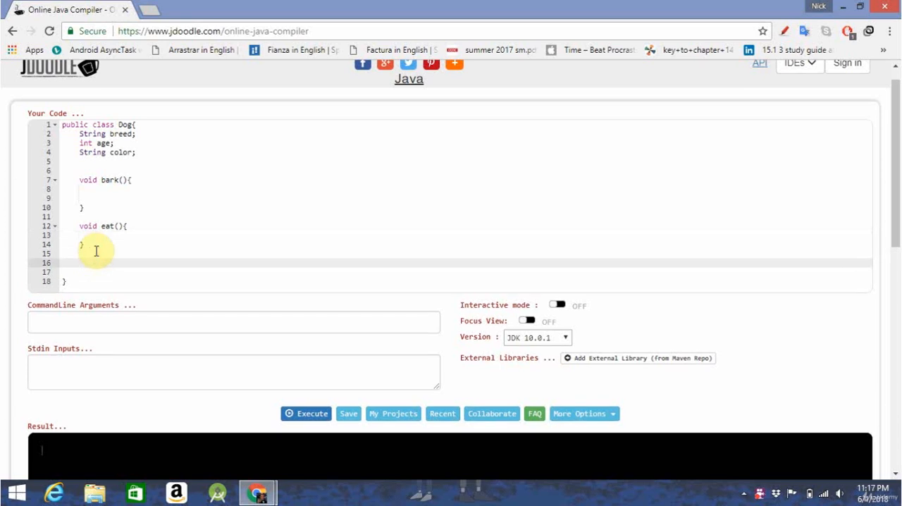
pyautogui.write('void slee')
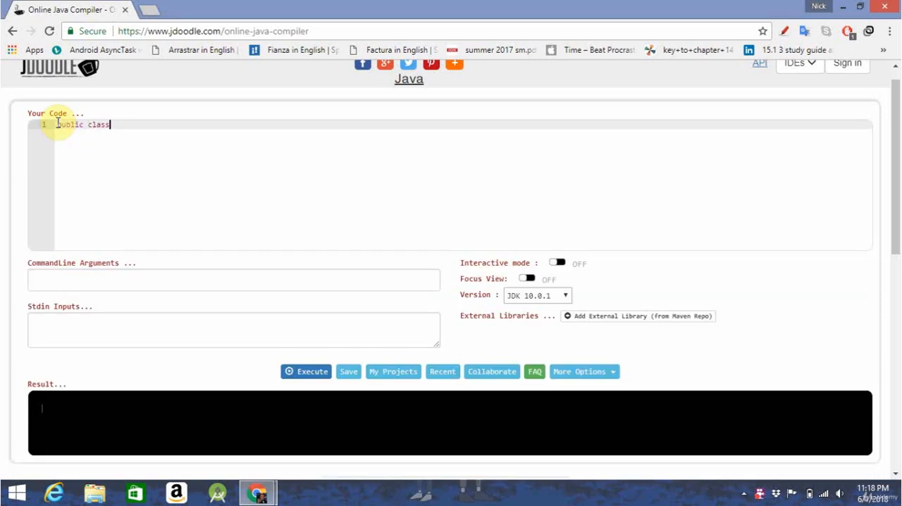
# Open the Puppy class body and add an empty public Puppy() constructor
pyautogui.write('Puppy{')
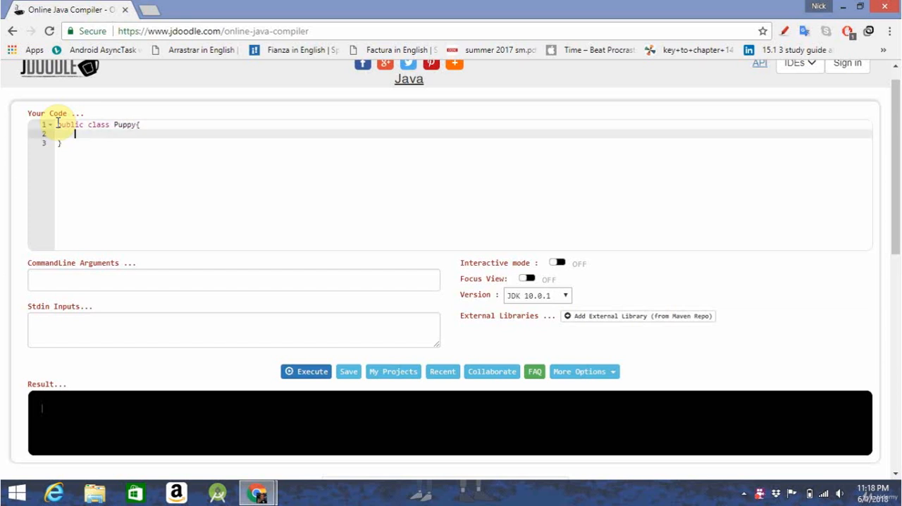
pyautogui.press('enter')
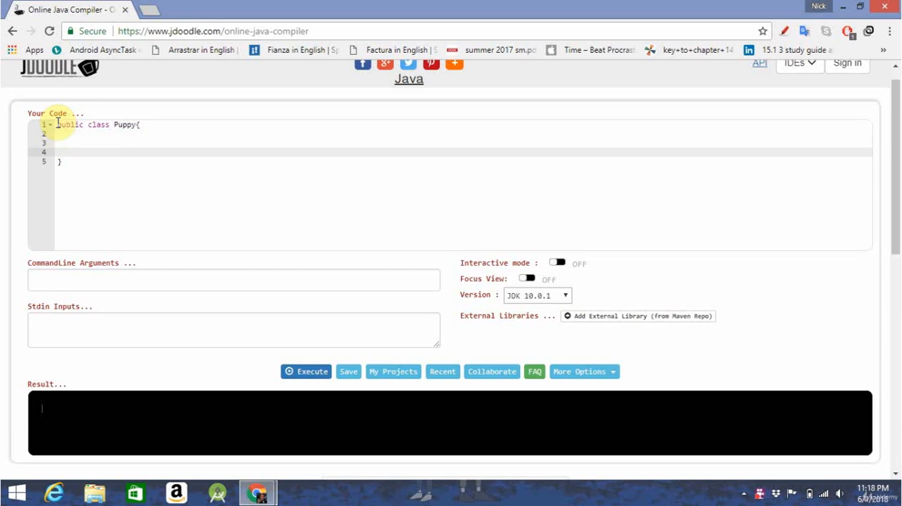
pyautogui.write('pu')
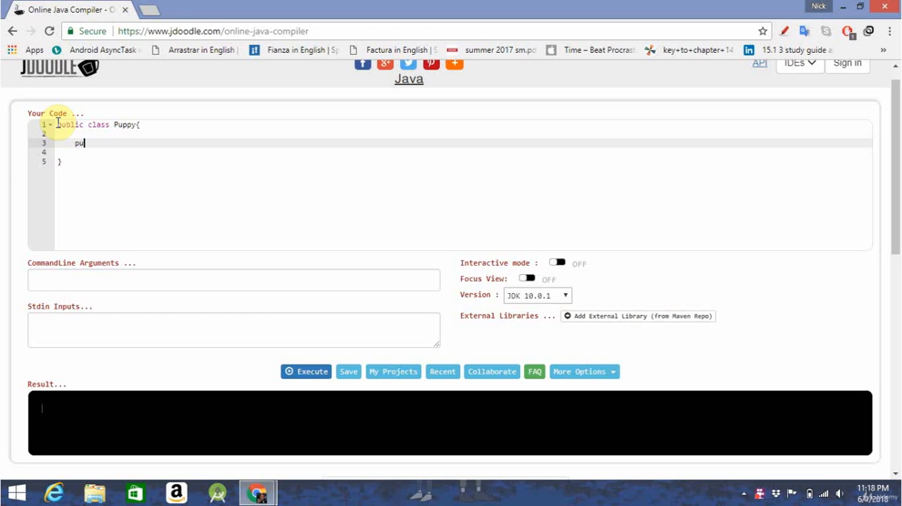
pyautogui.write('blic')
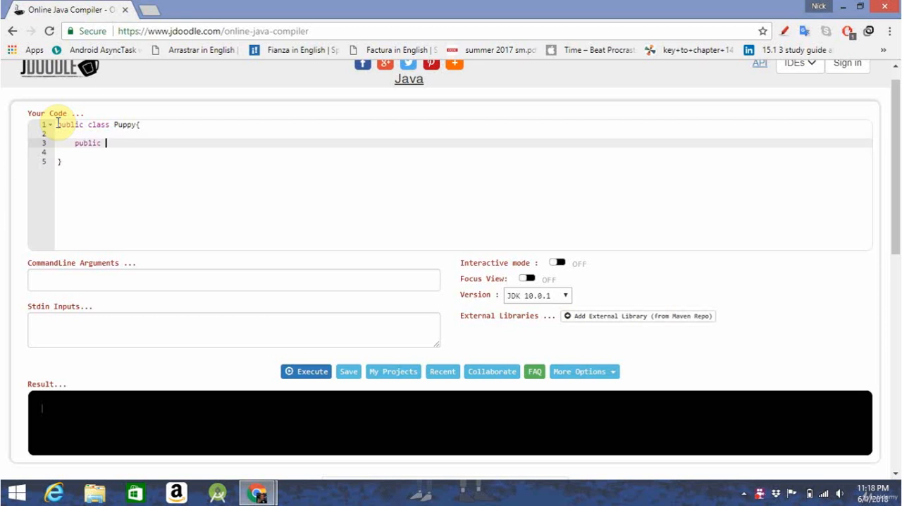
pyautogui.write('Pupp')
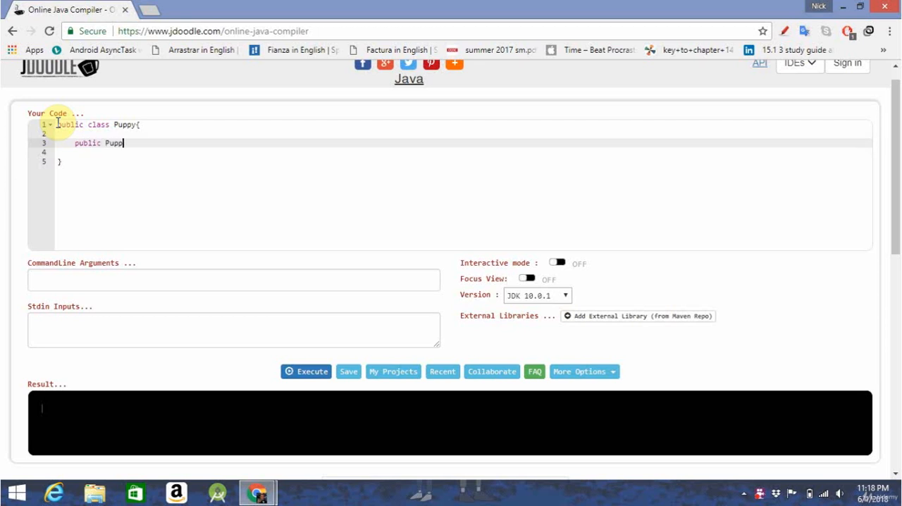
pyautogui.write('y')
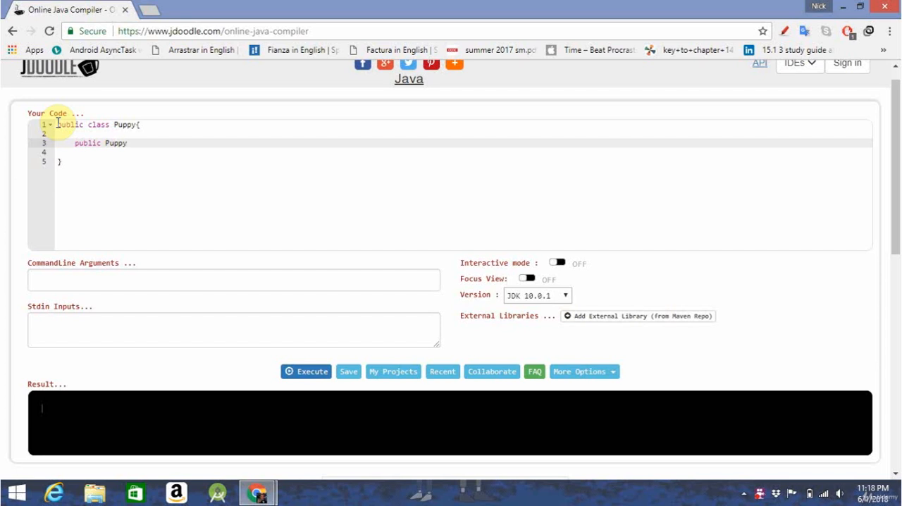
pyautogui.write('(){')
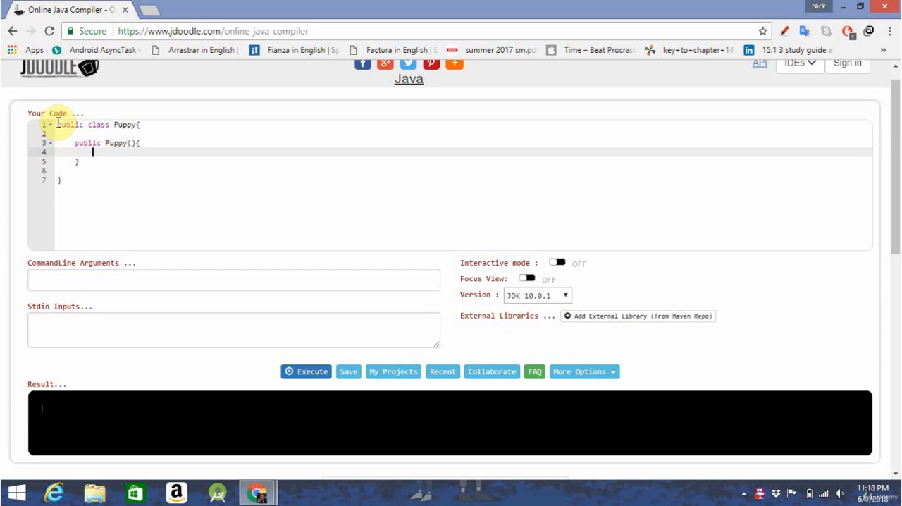
pyautogui.press('enter')
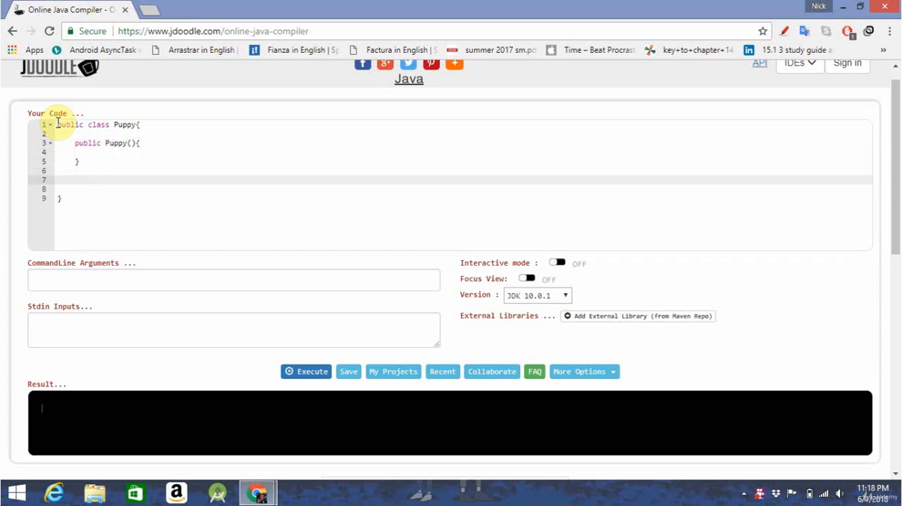
# Declare a second constructor, public Puppy(String name)
pyautogui.write('public p')
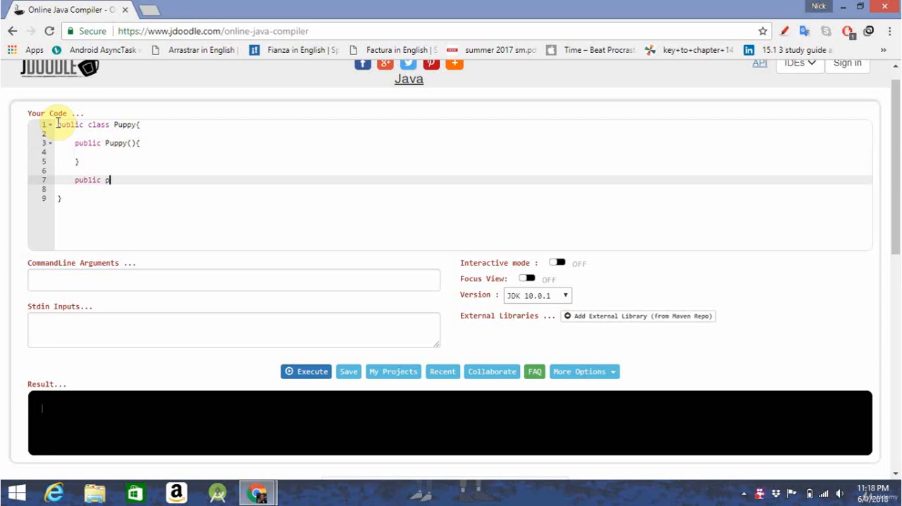
pyautogui.write('up')
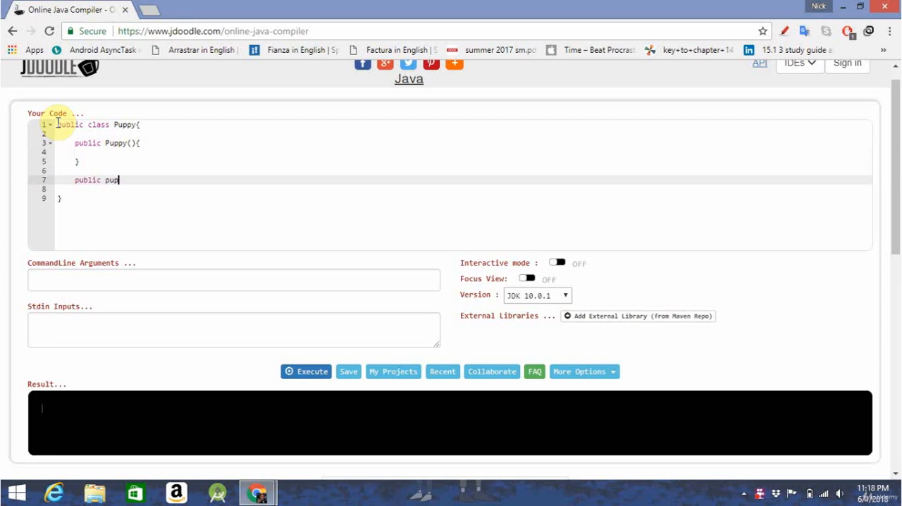
pyautogui.write('py')
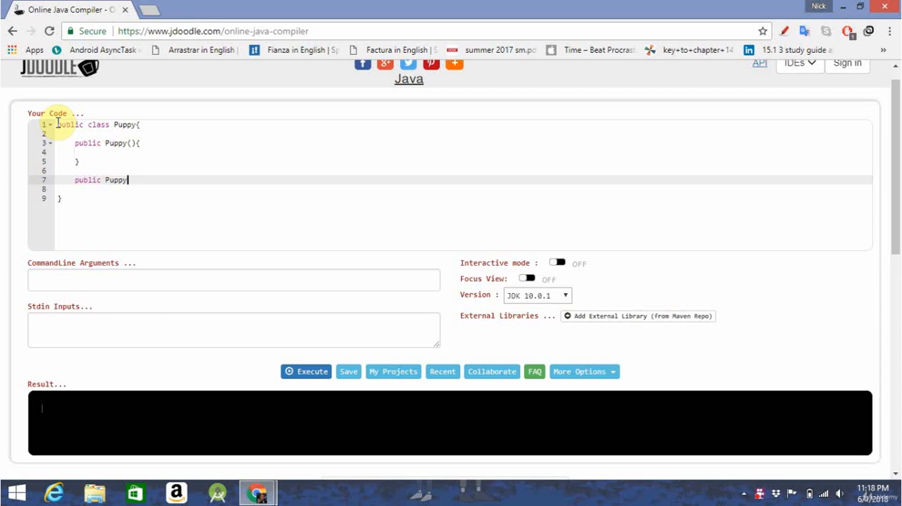
pyautogui.write('(String name){')
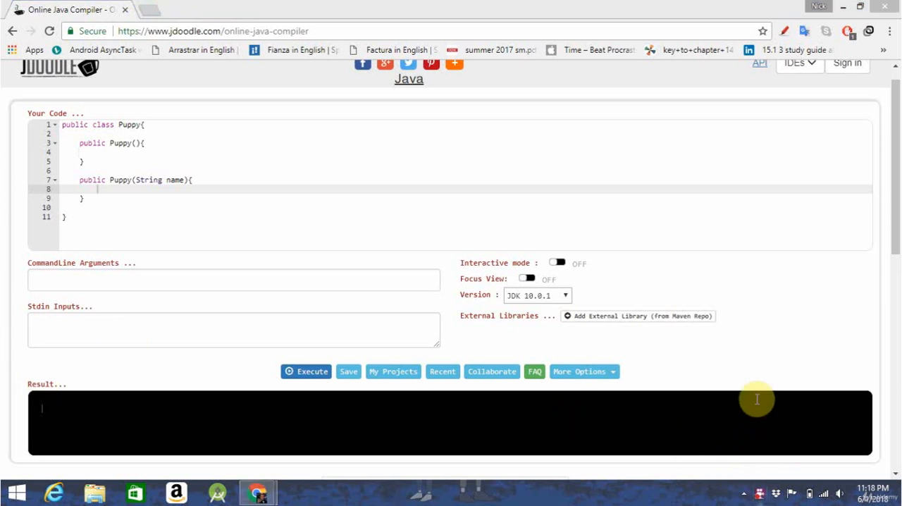
pyautogui.click(306, 372)
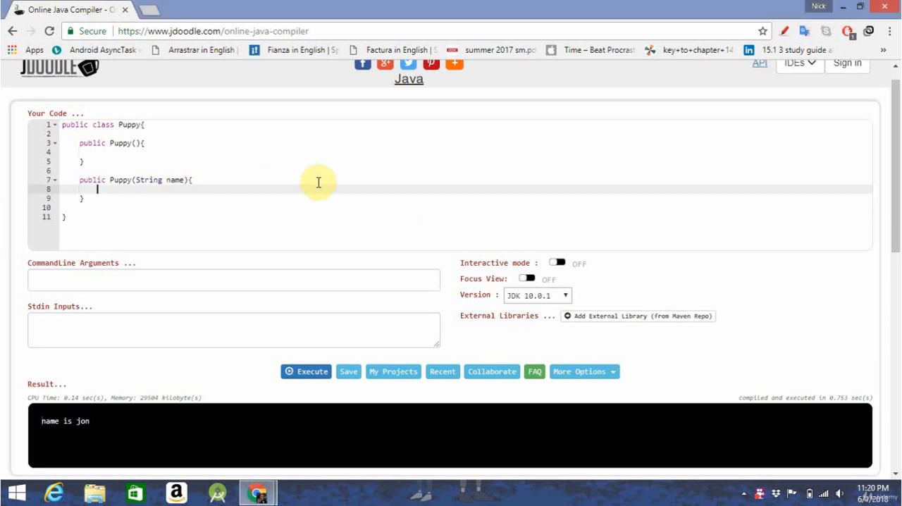
pyautogui.moveTo(128, 180)
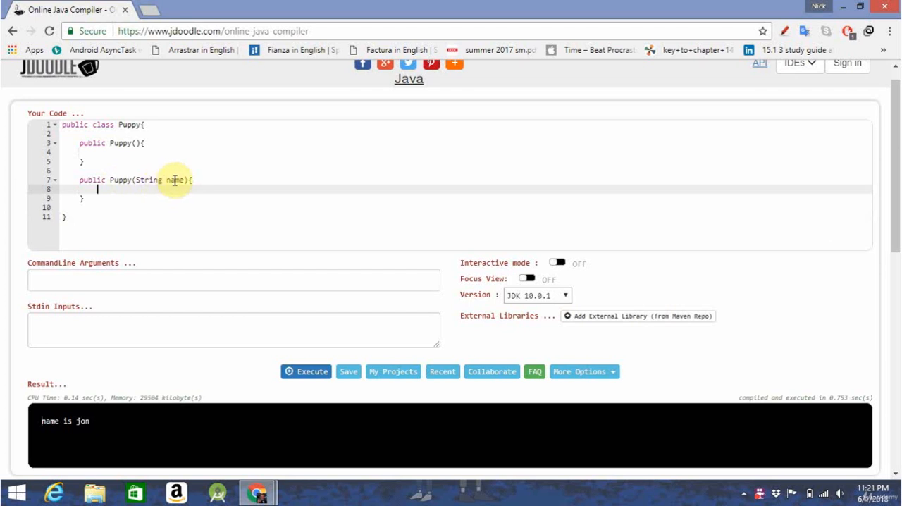
pyautogui.moveTo(143, 192)
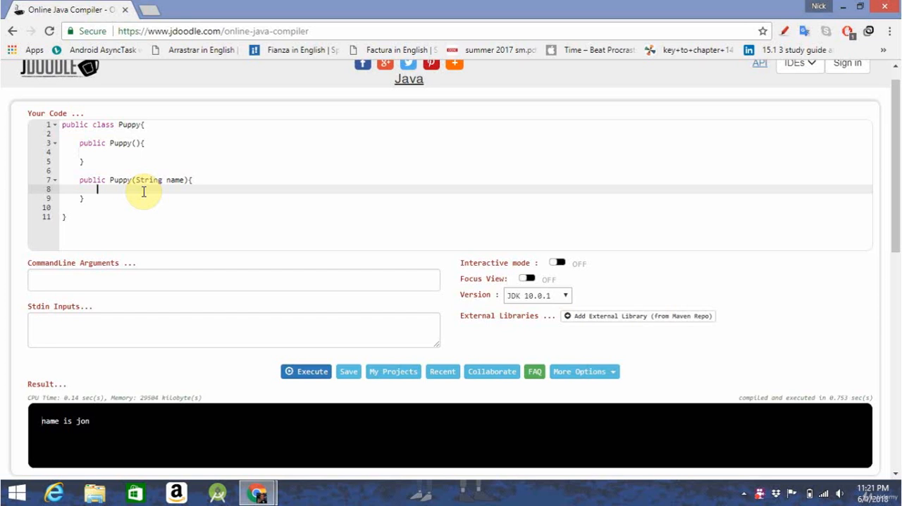
# Make it print "Pup's name is: " followed by name
pyautogui.write('S')
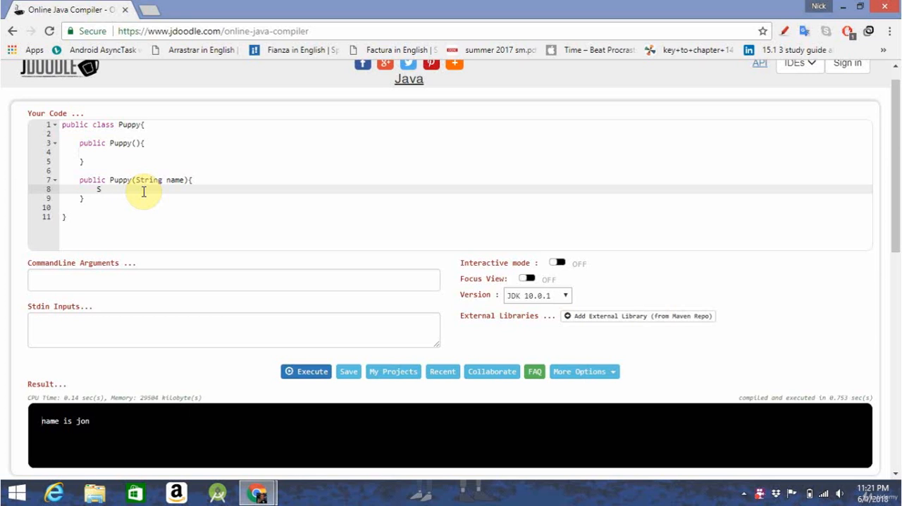
pyautogui.write('ystem')
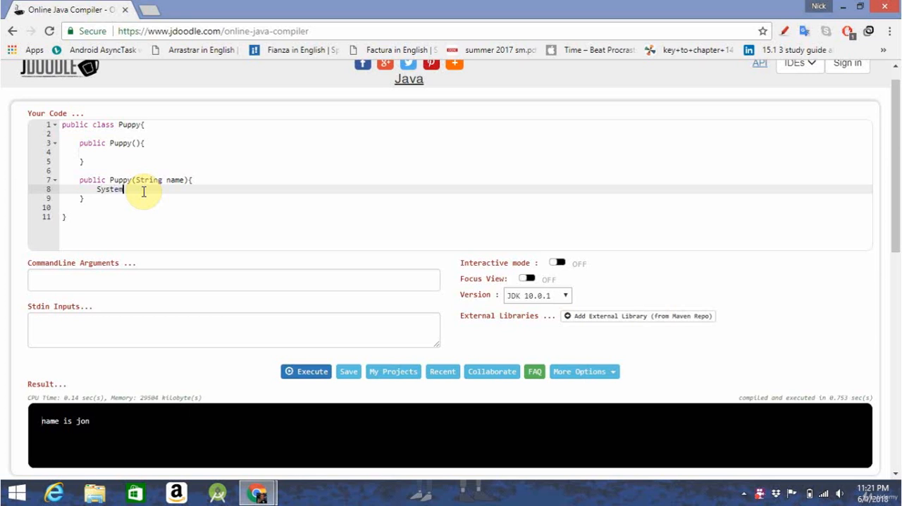
pyautogui.write('.out.println("')
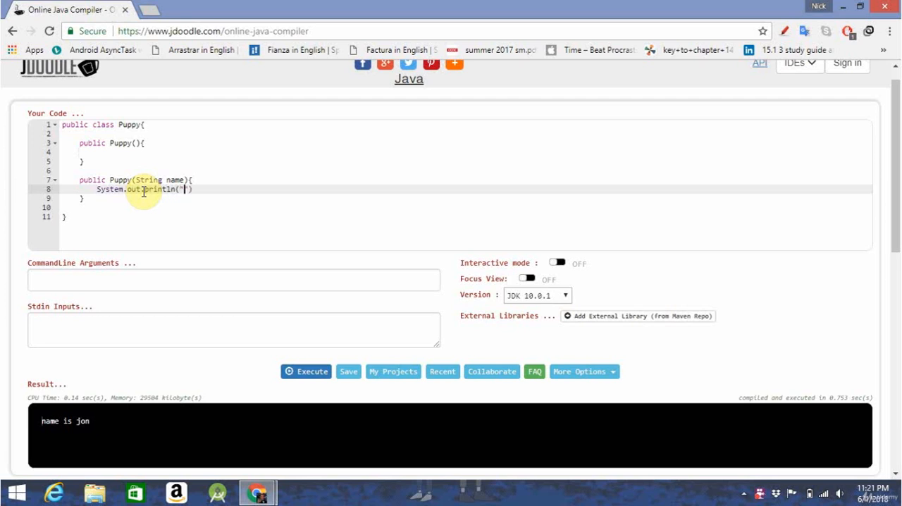
pyautogui.write("Pup's")
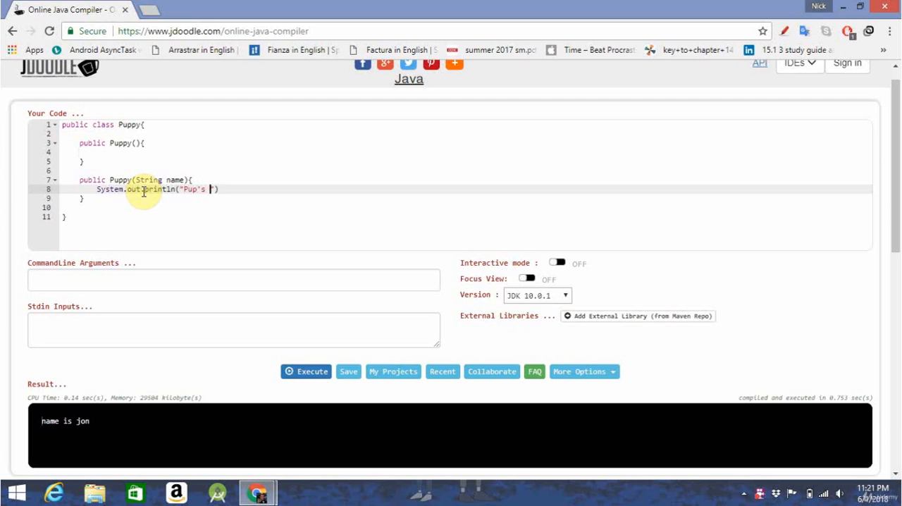
pyautogui.write('name is:')
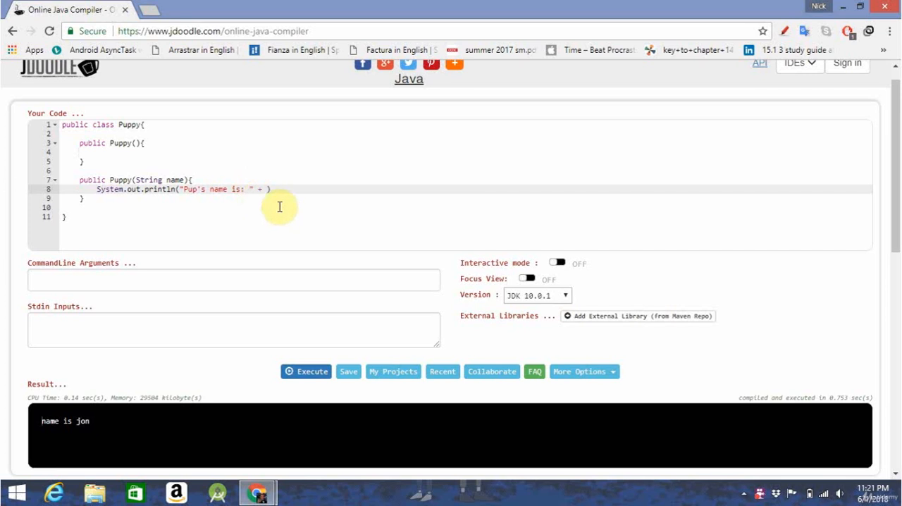
pyautogui.write('name')
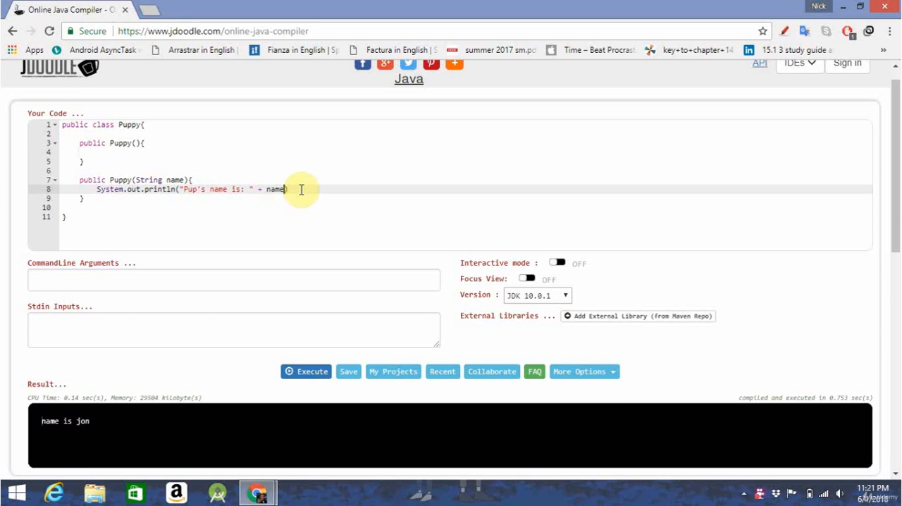
pyautogui.moveTo(227, 191)
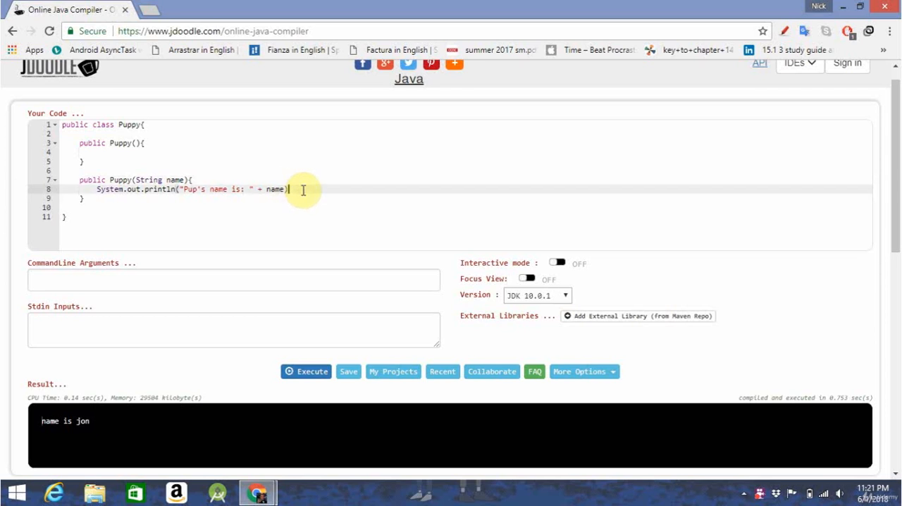
pyautogui.write(';')
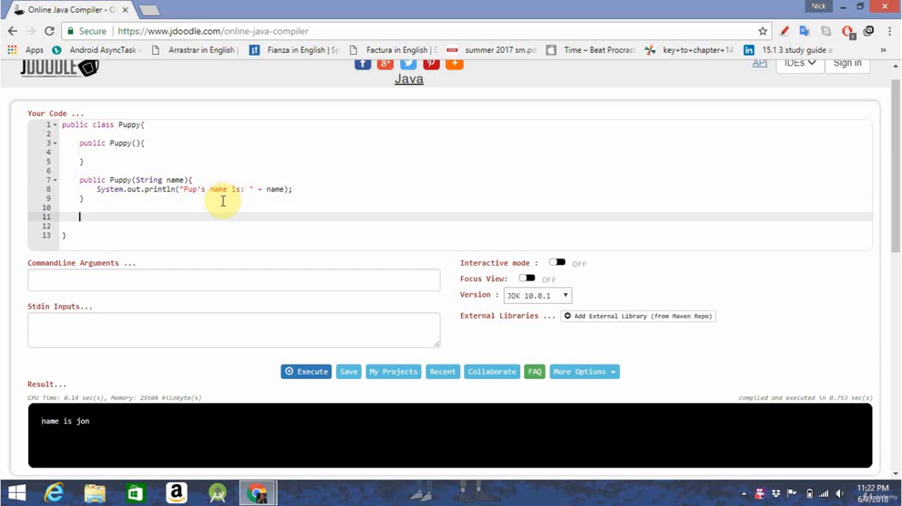
# Type the public static void main(String[] args) method header
pyautogui.write('public stat')
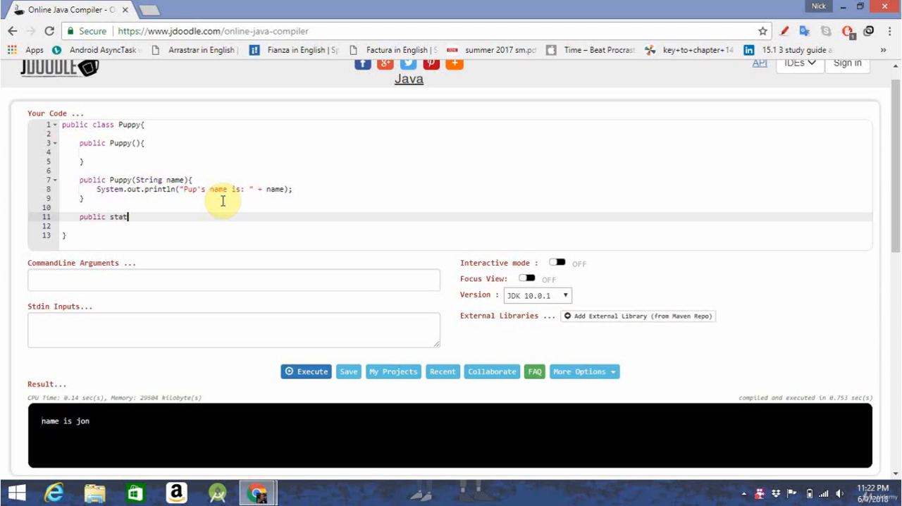
pyautogui.write('ic void main(String[')
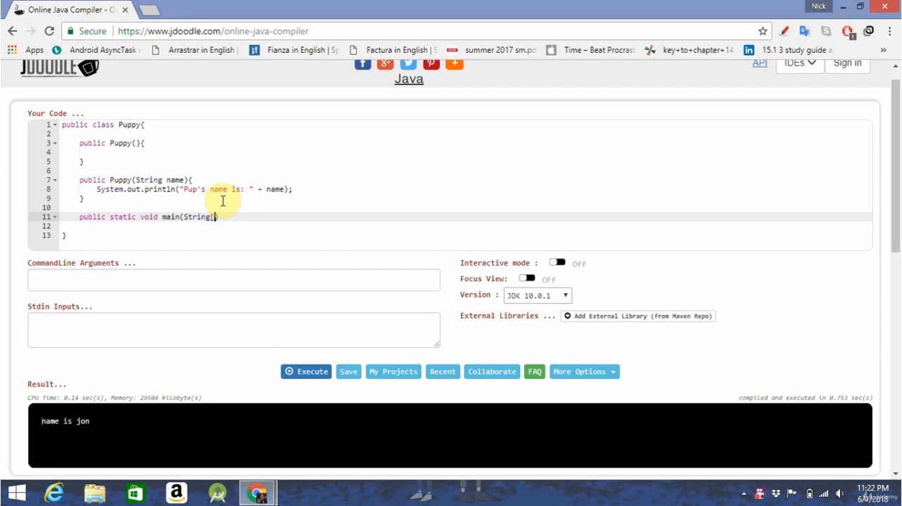
pyautogui.write('] args')
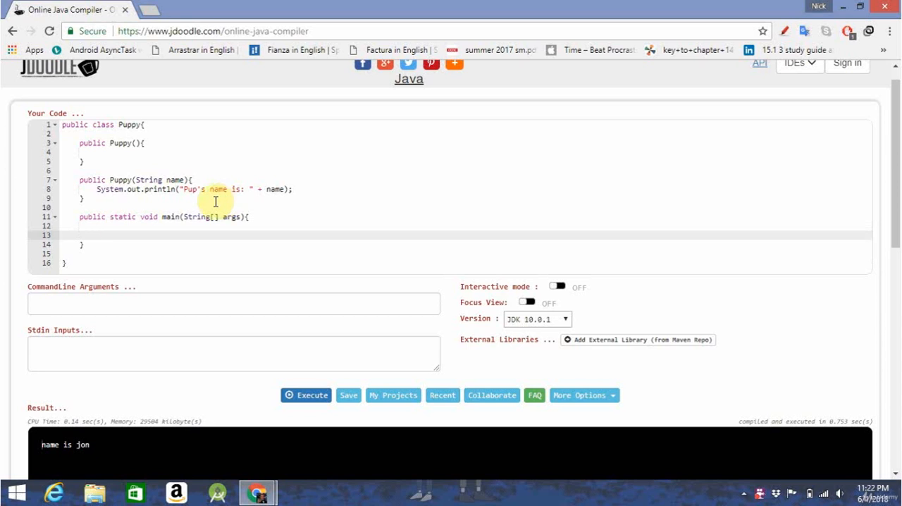
pyautogui.moveTo(131, 220)
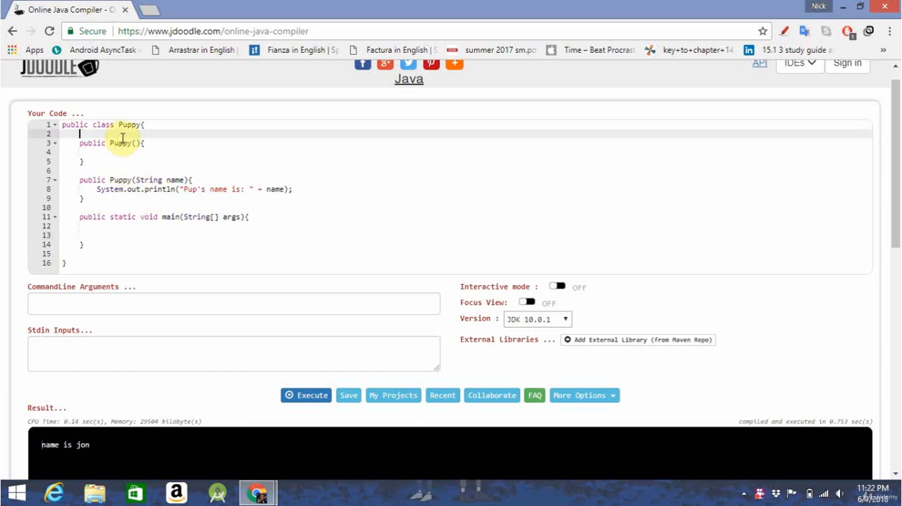
# Create Puppy newPup = new Puppy("Bob"); inside main
pyautogui.rightClick(102, 233)
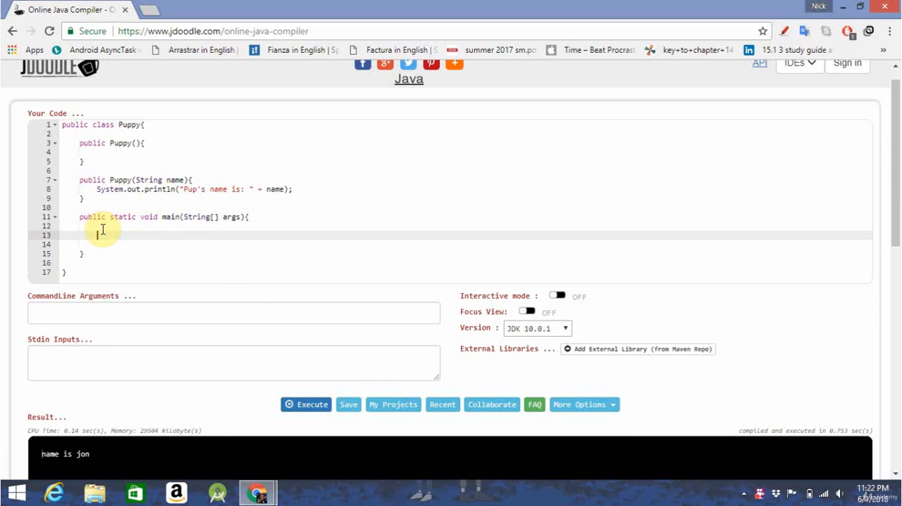
pyautogui.write('Puppy')
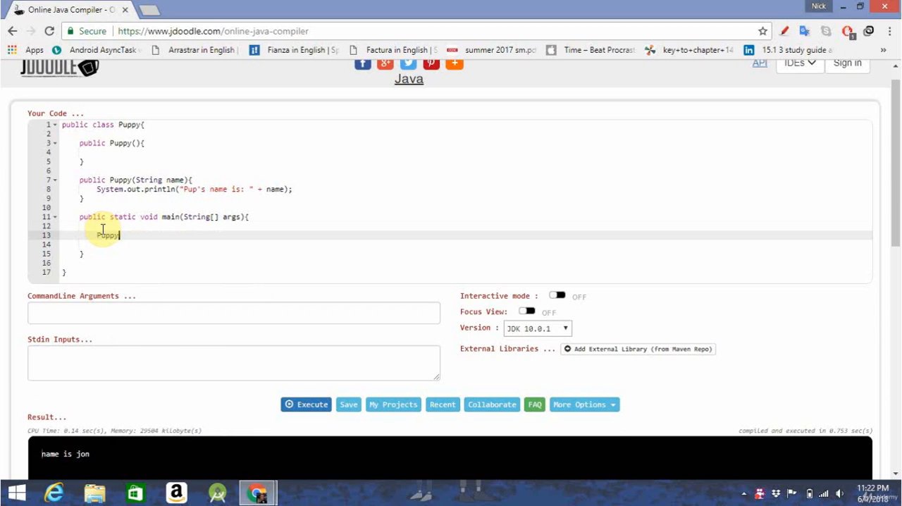
pyautogui.write('newPup')
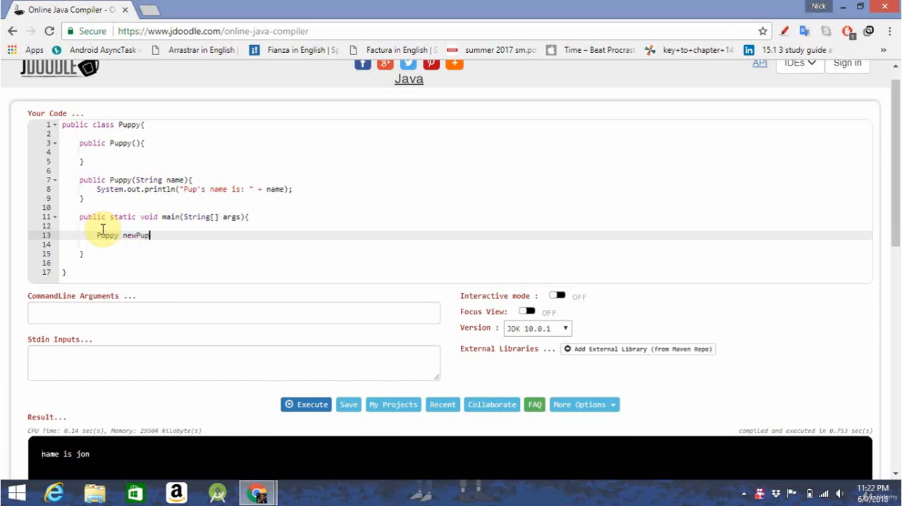
pyautogui.write('= n')
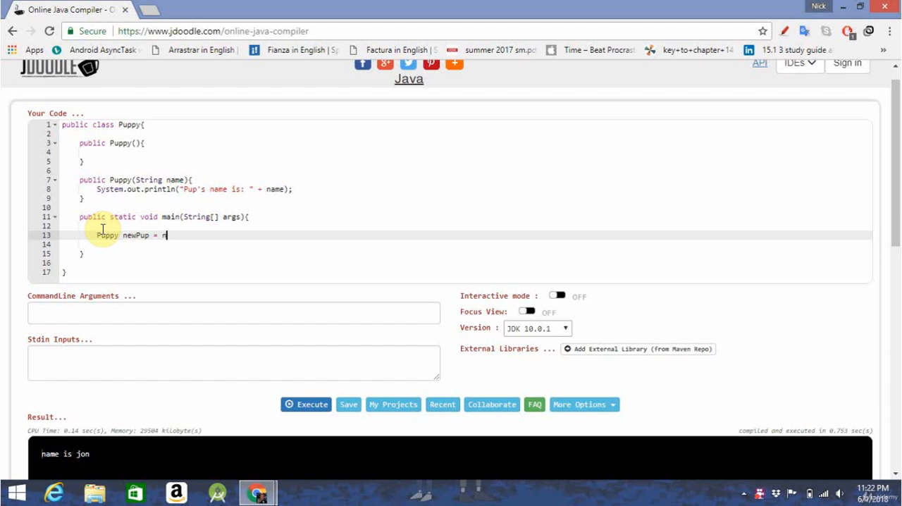
pyautogui.write('ew')
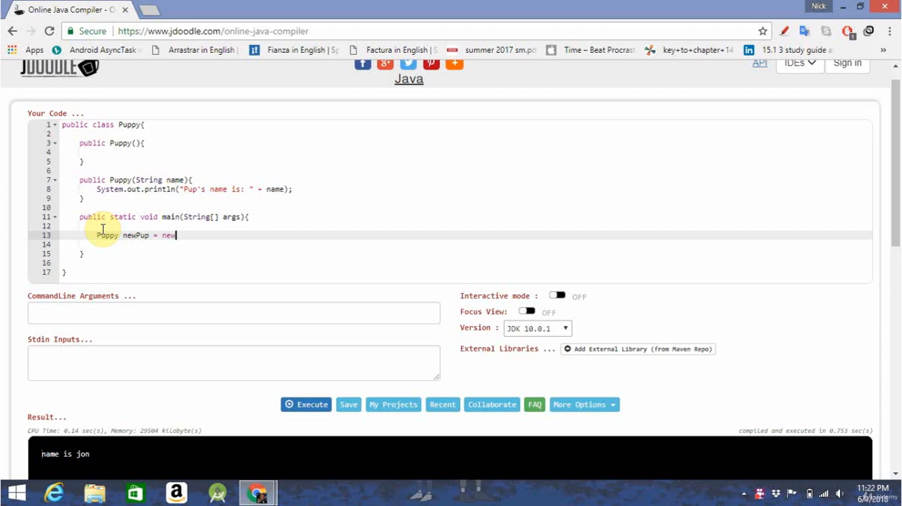
pyautogui.write('P')
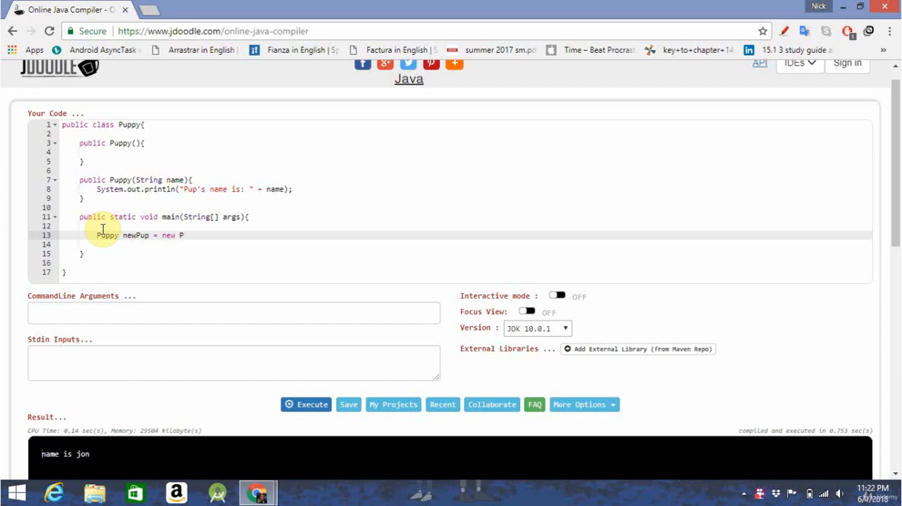
pyautogui.write('uppy("')
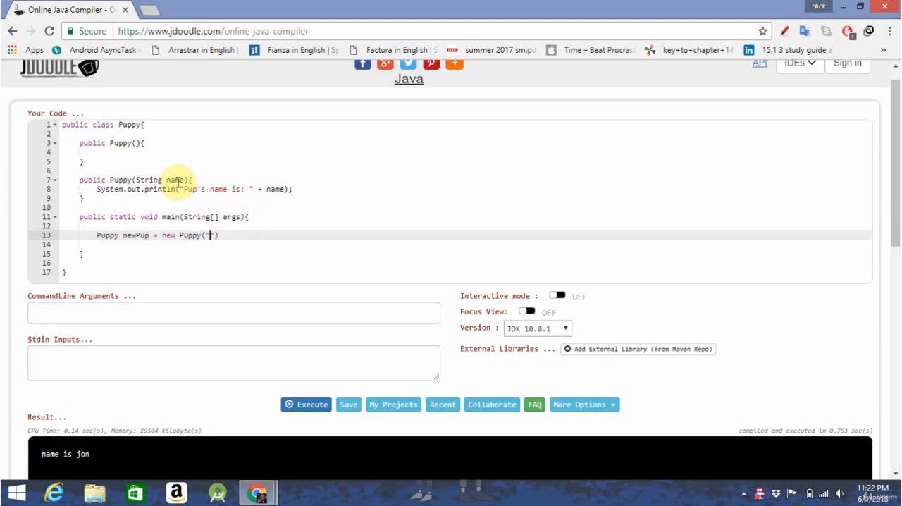
pyautogui.moveTo(225, 246)
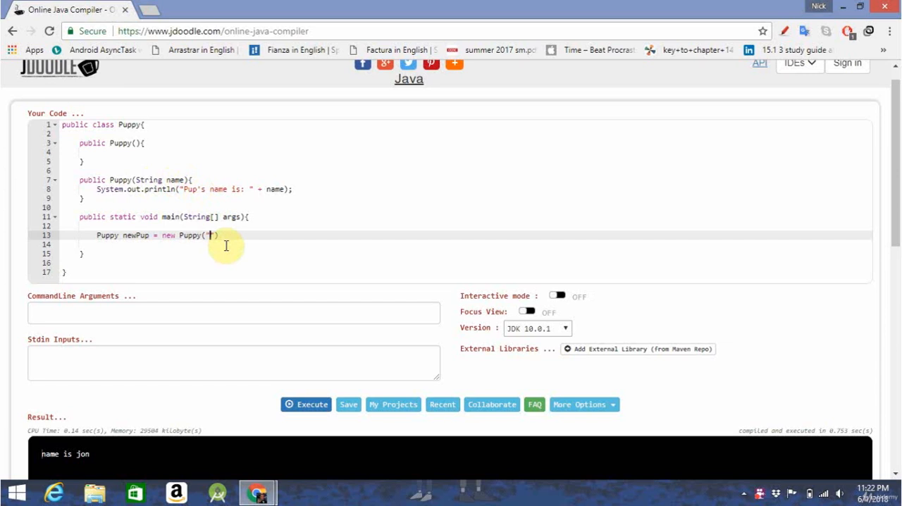
pyautogui.moveTo(226, 253)
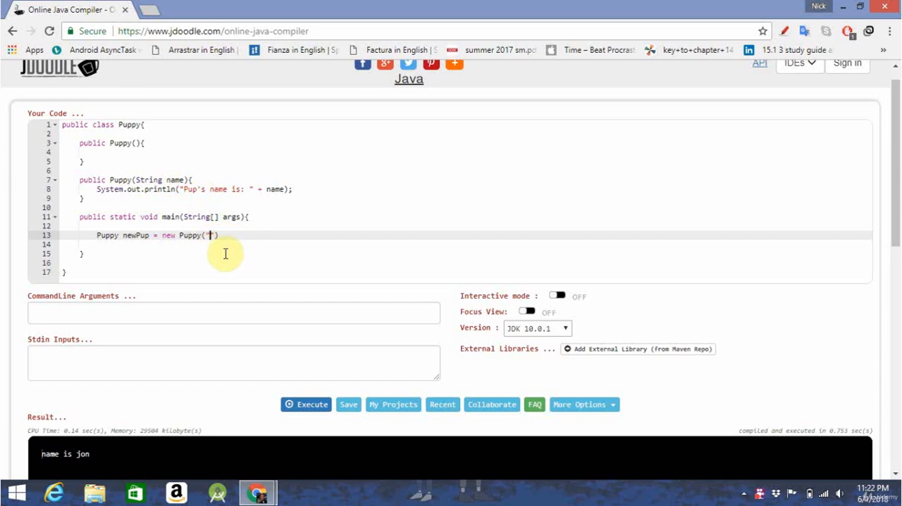
pyautogui.write('B')
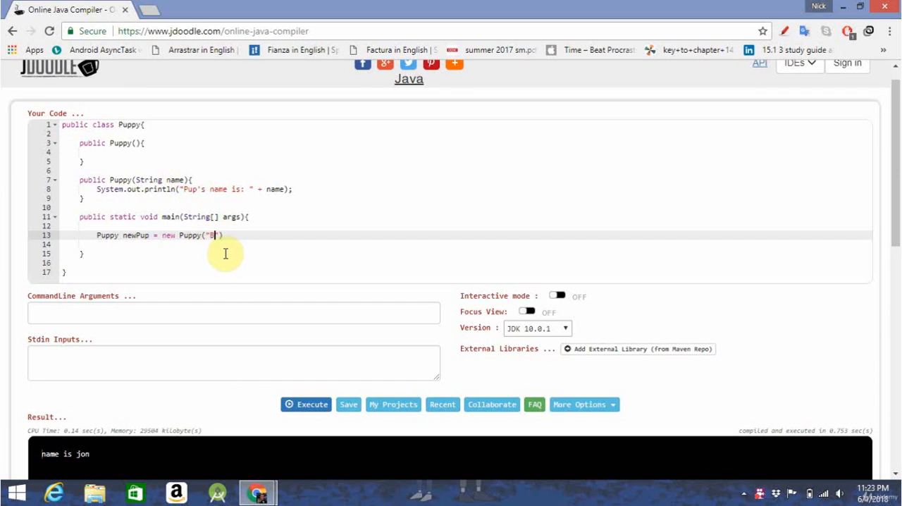
pyautogui.write('ob')
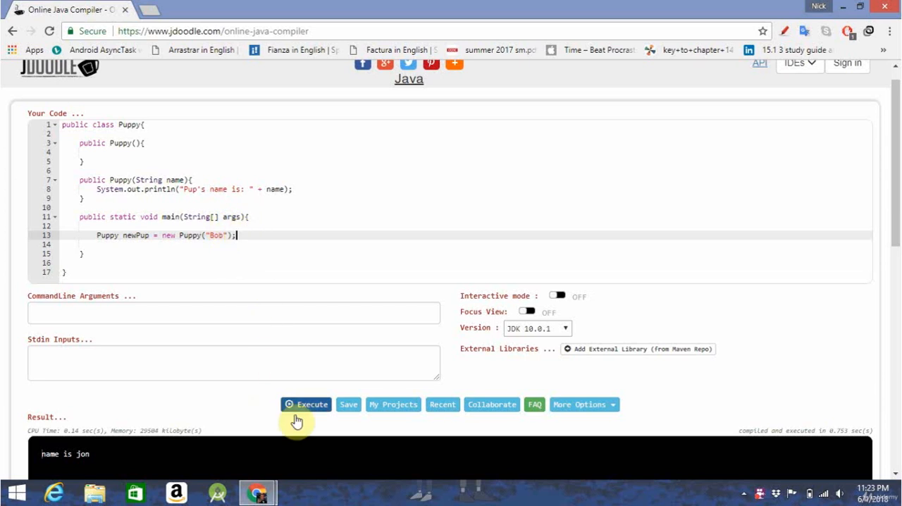
pyautogui.click(306, 404)
pyautogui.write(', ')
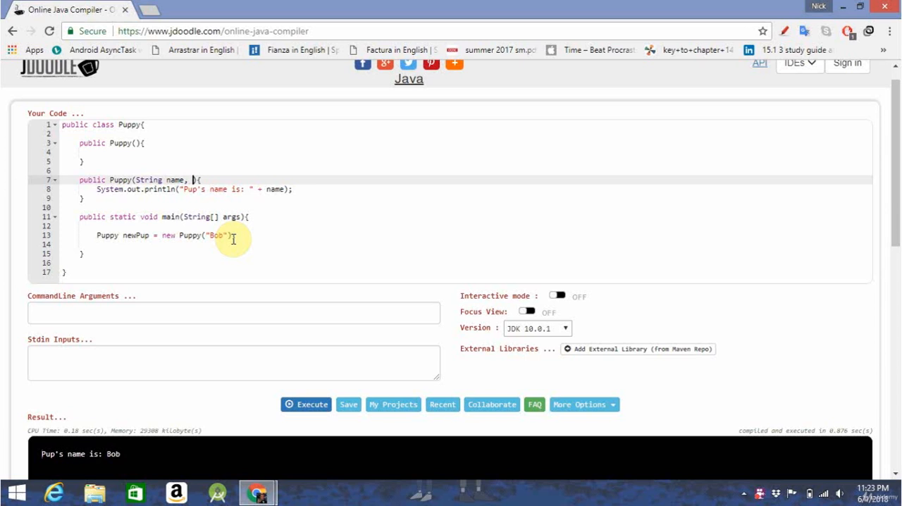
# Add a String breed parameter and append ". Breed is: " + breed to println
pyautogui.write('String breed')
pyautogui.click(467, 189)
pyautogui.write(' + ". ')
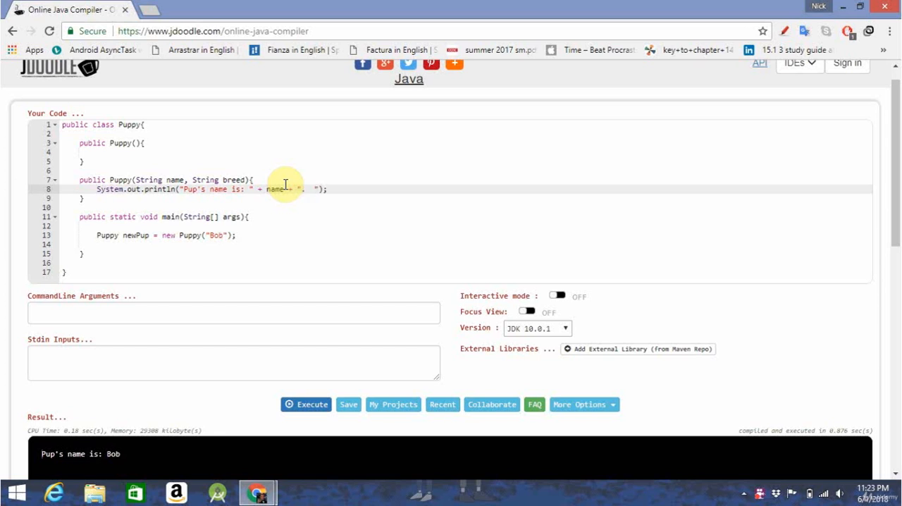
pyautogui.write('Breed is:')
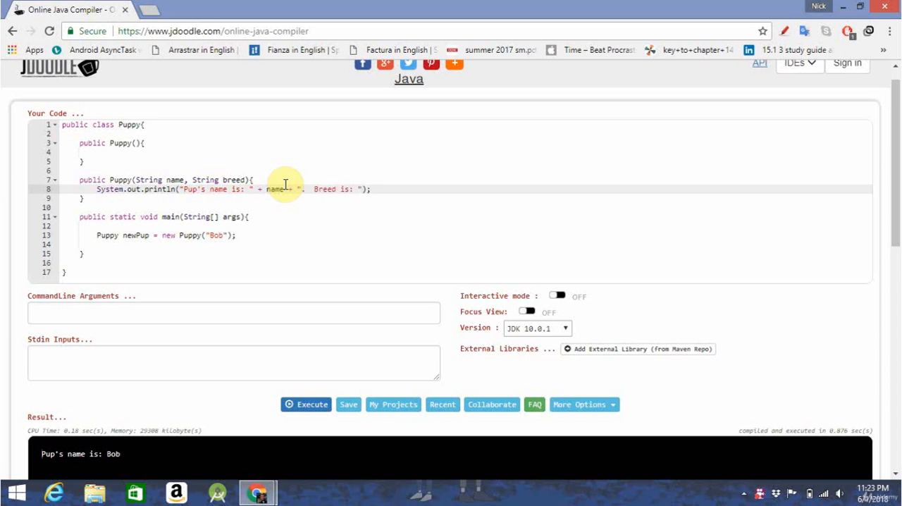
pyautogui.write('+')
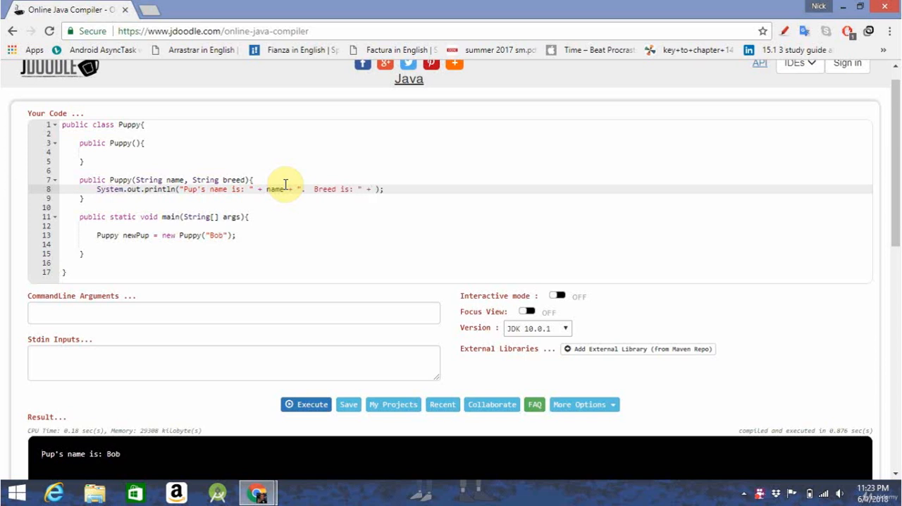
pyautogui.write('breed')
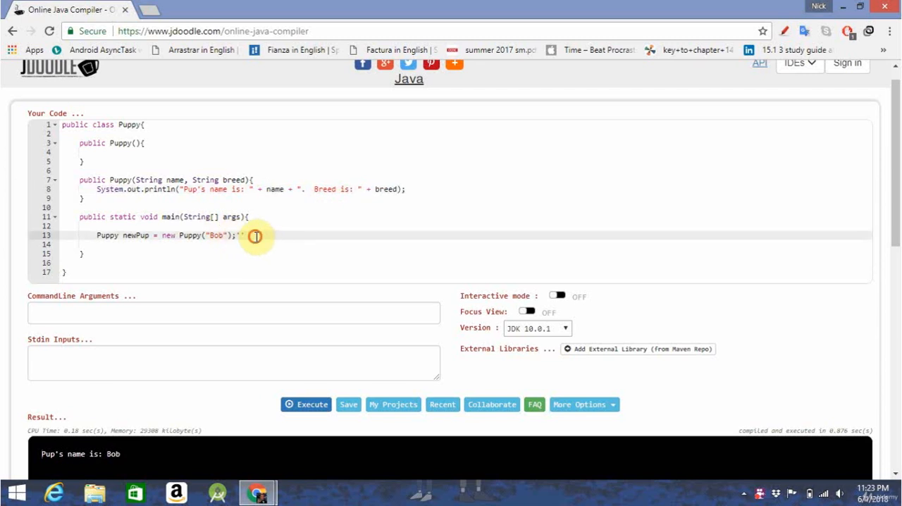
# Pass "Boxer" to new Puppy() in main and execute the program
pyautogui.click(235, 235)
pyautogui.write(', "')
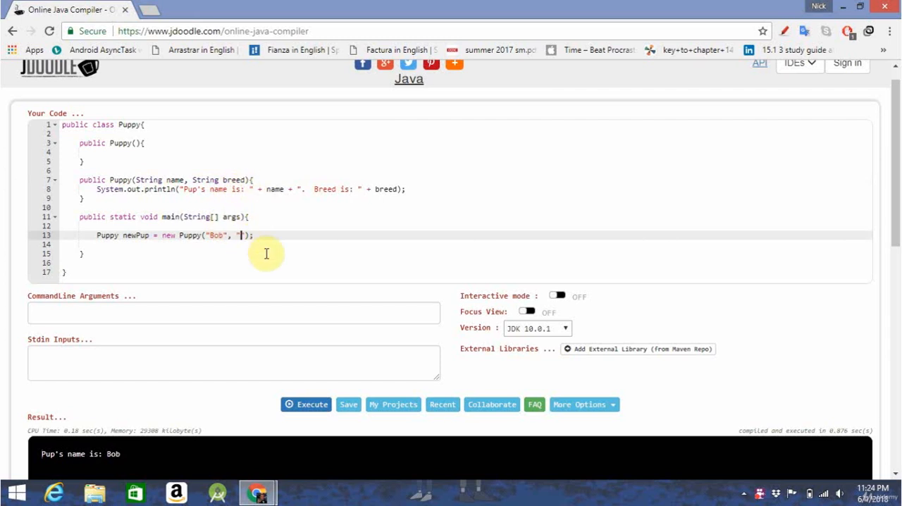
pyautogui.write('Boxer')
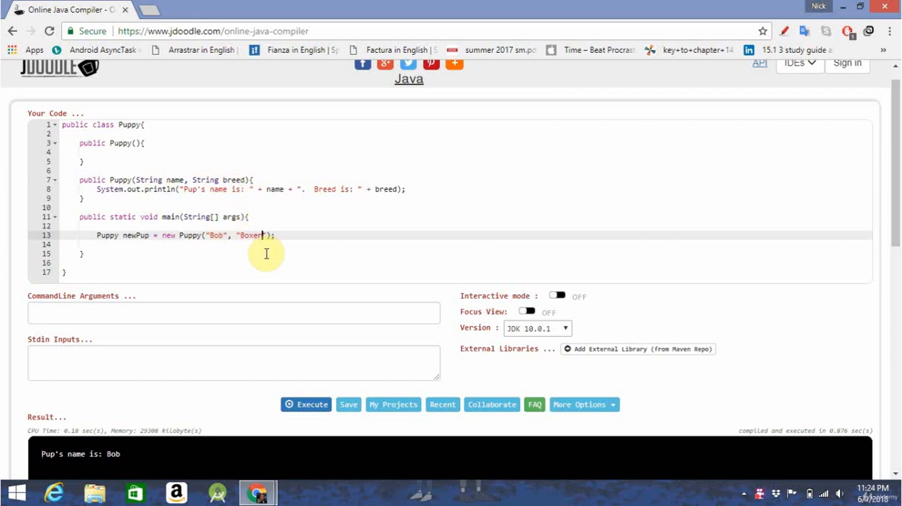
pyautogui.click(306, 403)
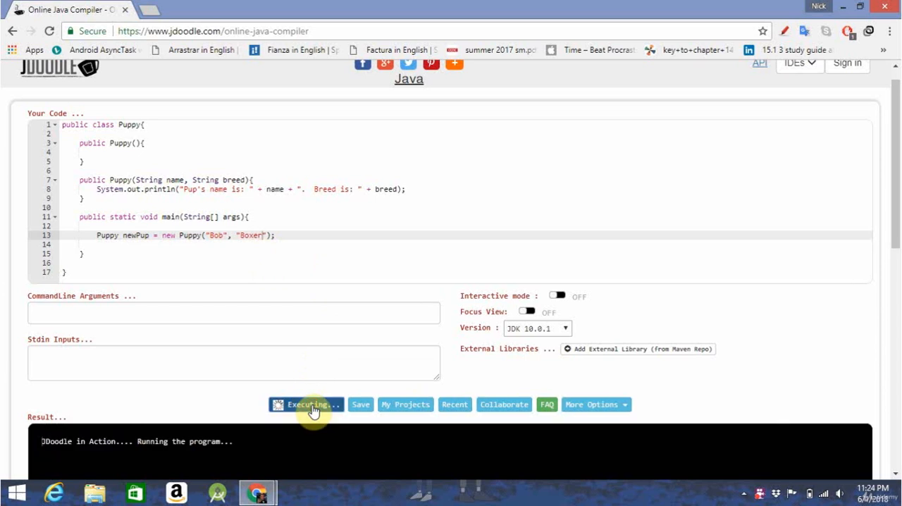
# Run again and confirm the output "Pup's name is: Bob. Breed is: Boxer"
pyautogui.click(305, 404)
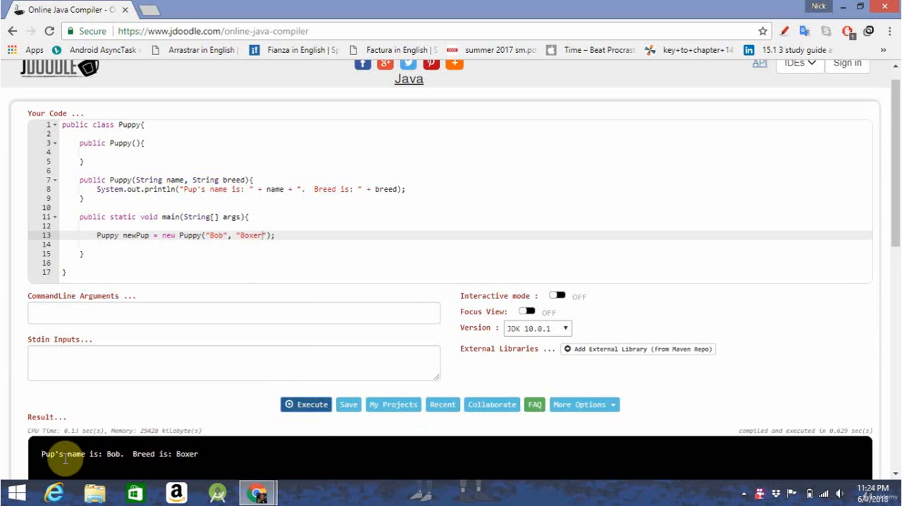
pyautogui.moveTo(312, 364)
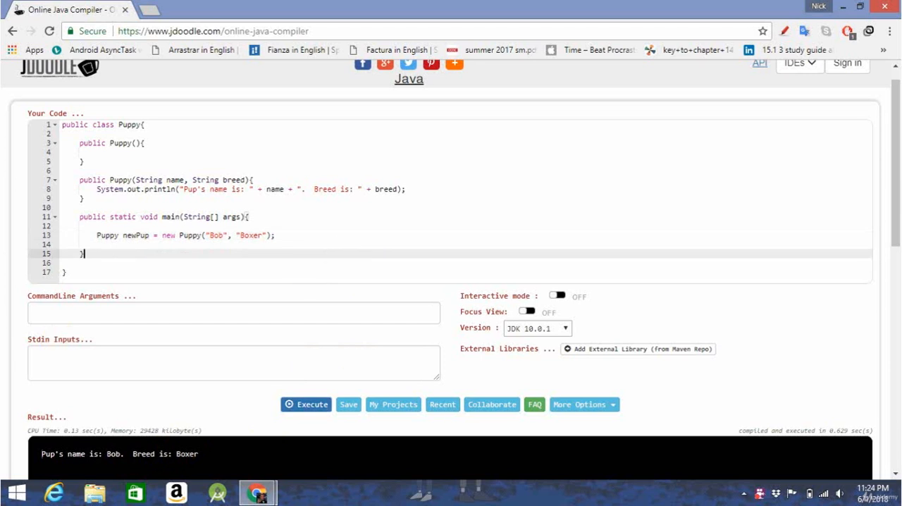
pyautogui.moveTo(381, 453)
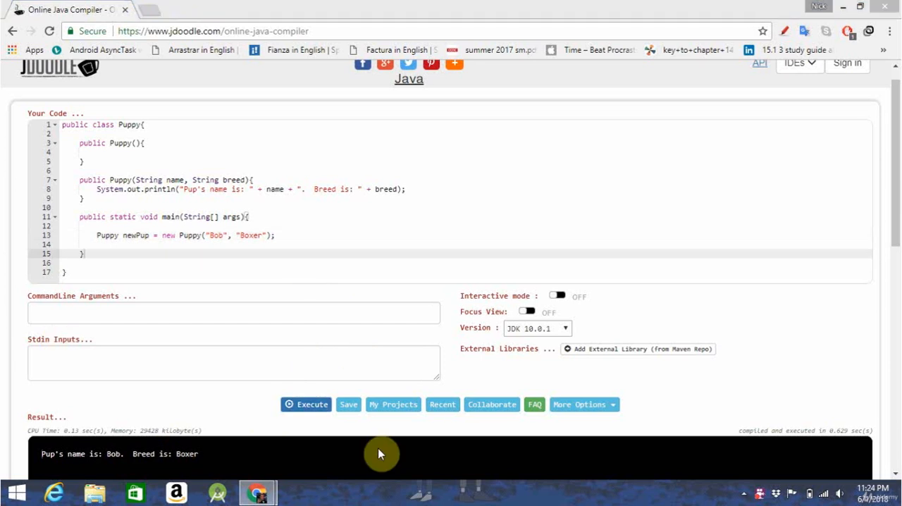
pyautogui.moveTo(753, 350)
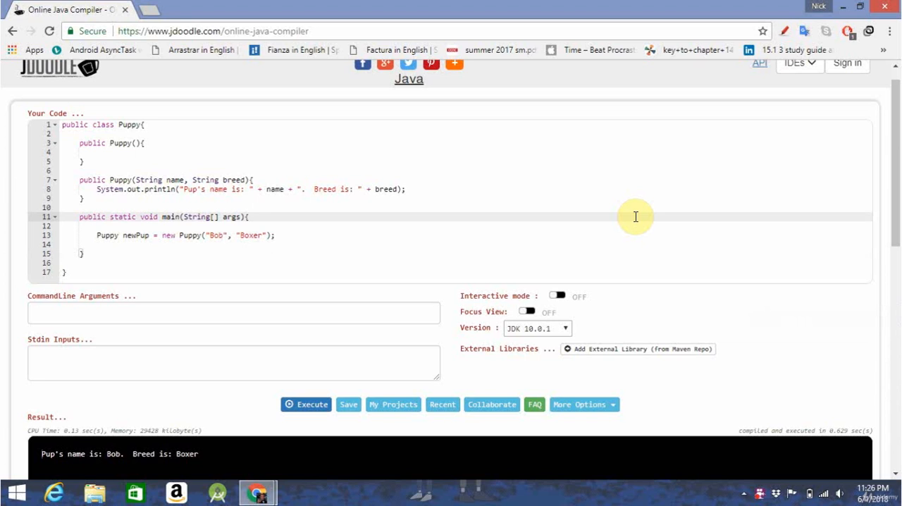
pyautogui.moveTo(97, 165)
pyautogui.write('int')
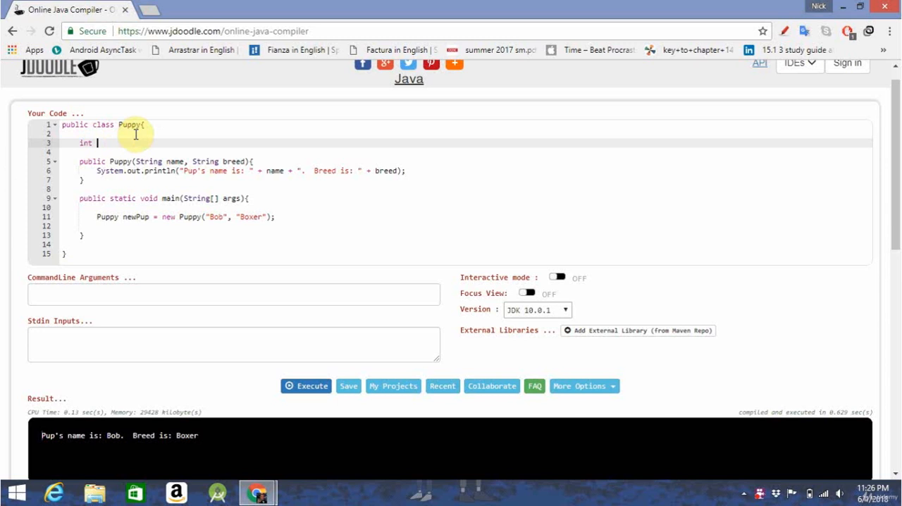
# Declare an int pupAge field at the top of the Puppy class
pyautogui.write('pupAge;')
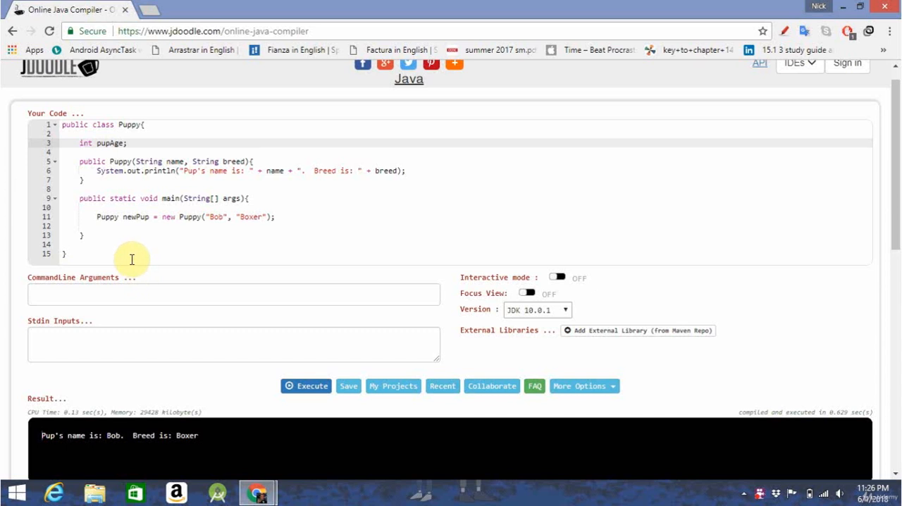
pyautogui.moveTo(302, 170)
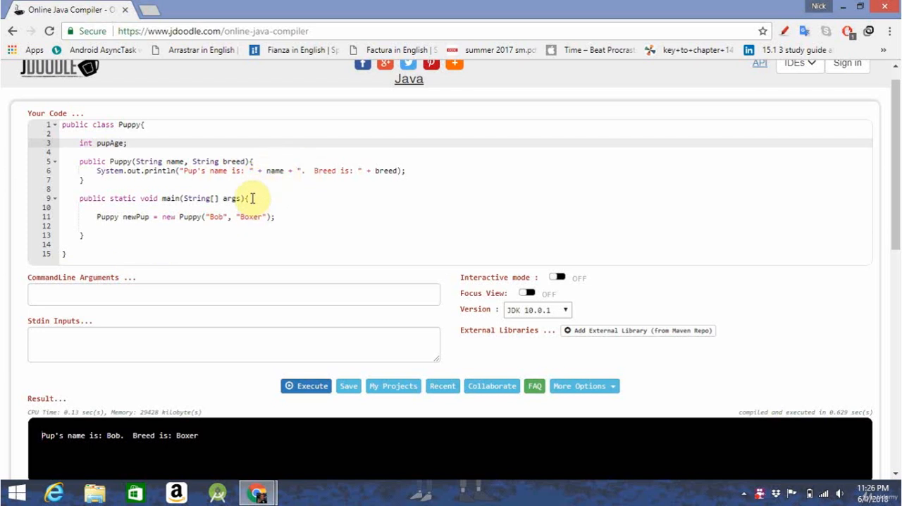
pyautogui.moveTo(96, 183)
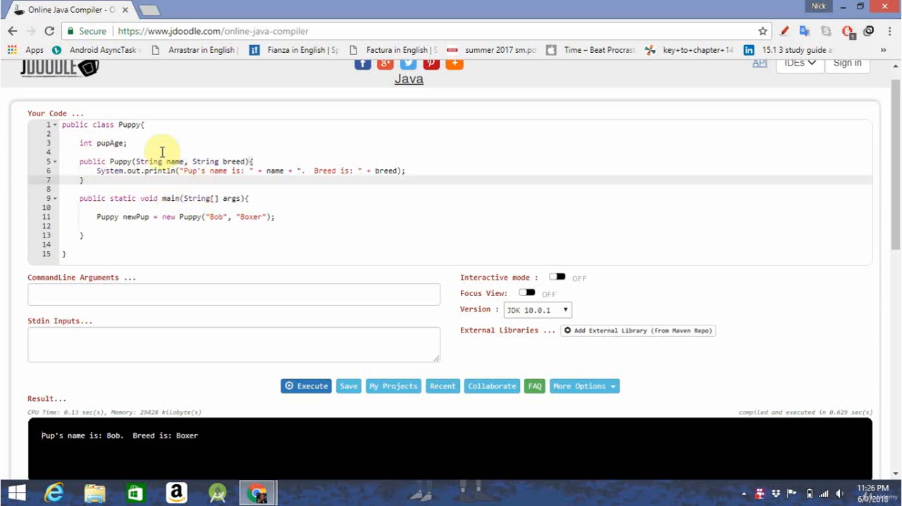
pyautogui.moveTo(112, 179)
pyautogui.write('pub')
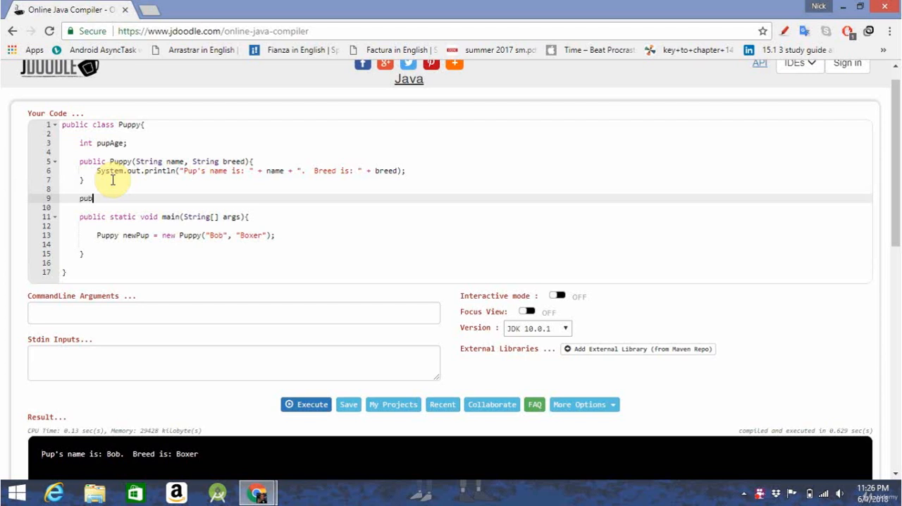
# Declare a public void setAge(int age) method before main
pyautogui.write('lic void')
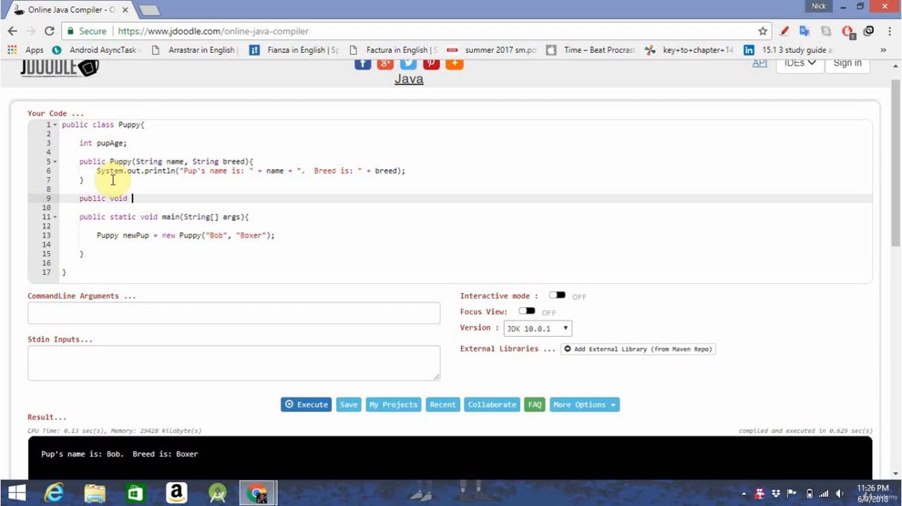
pyautogui.write('setAge')
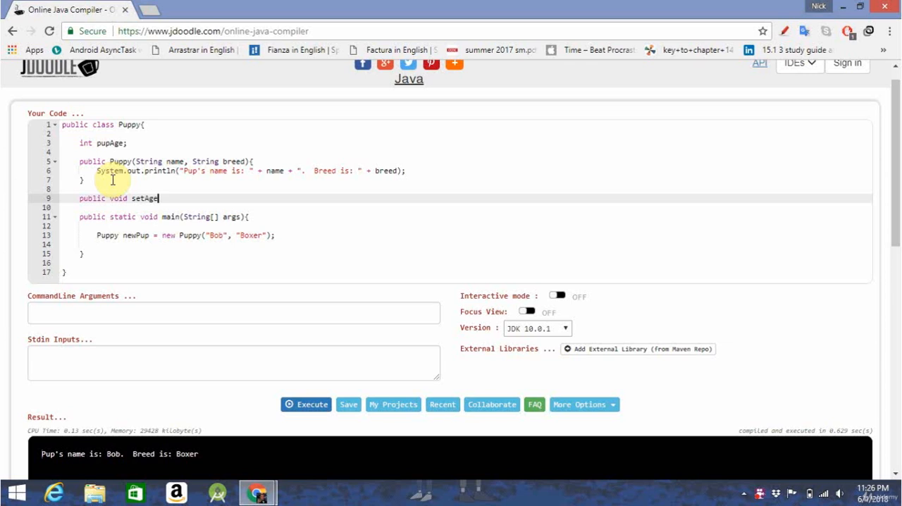
pyautogui.write('()')
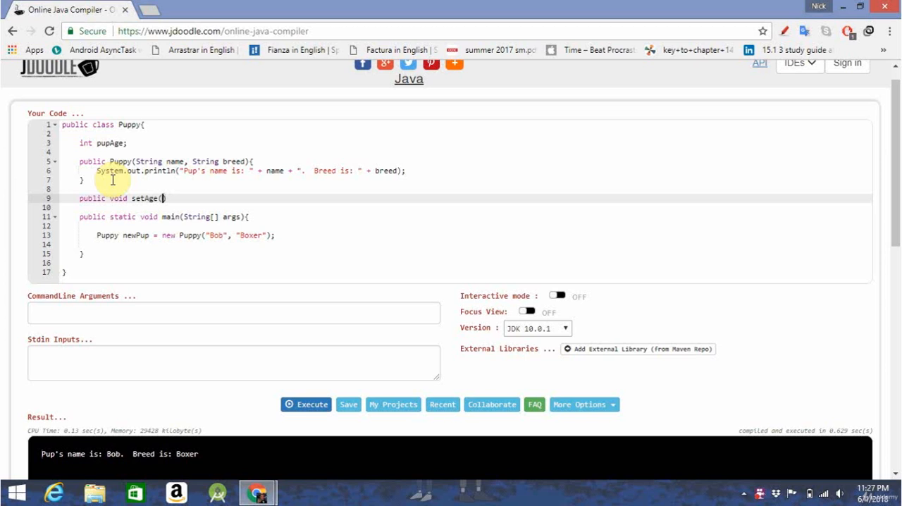
pyautogui.write('int age')
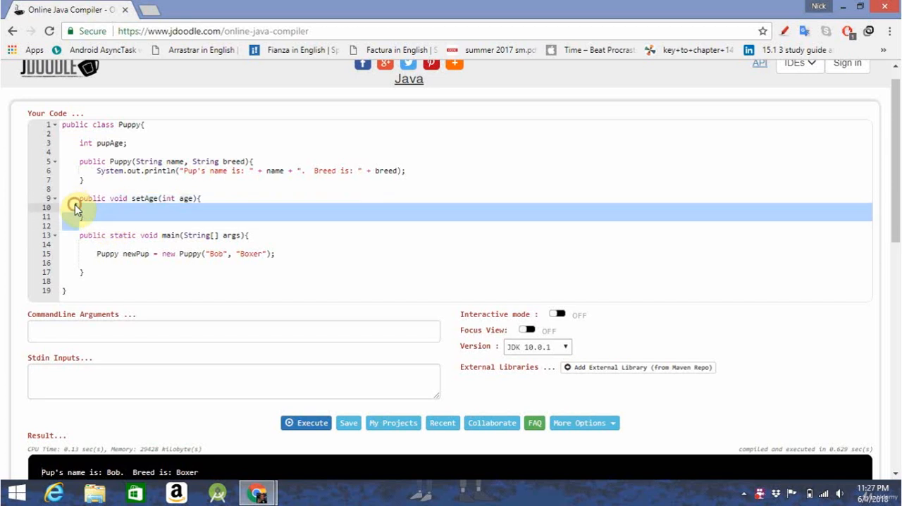
# Assign age to pupAge inside the setAge body
pyautogui.click(98, 209)
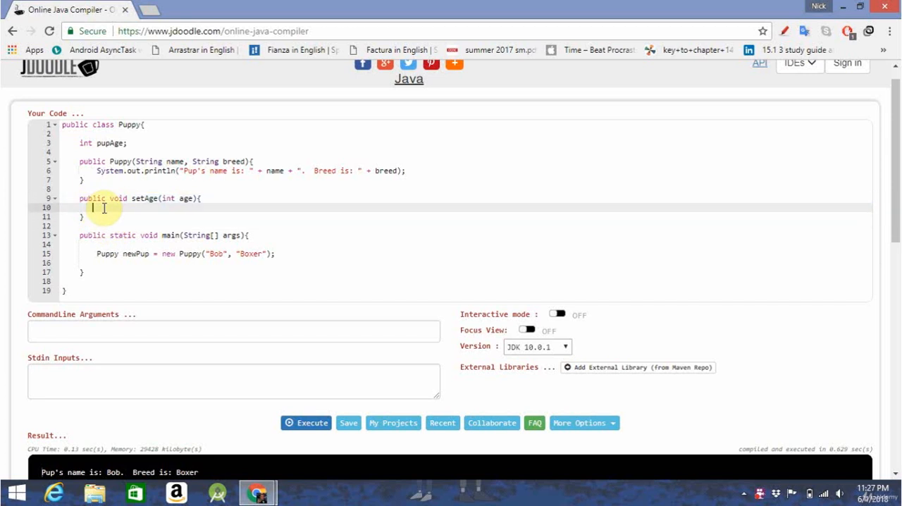
pyautogui.write('pupAge')
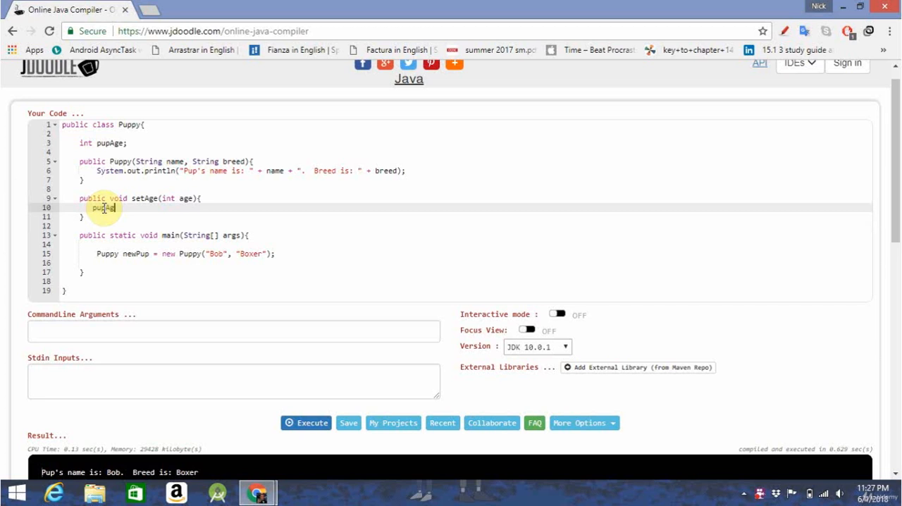
pyautogui.write('=')
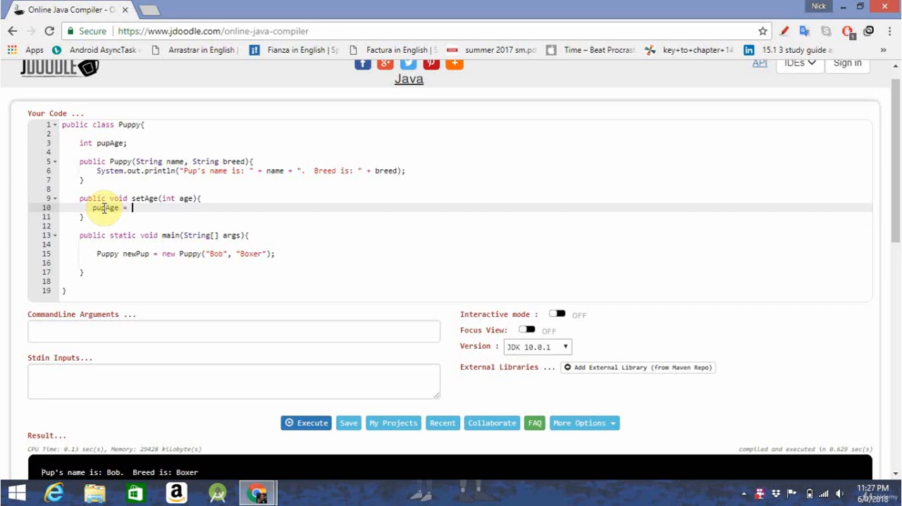
pyautogui.write('age;')
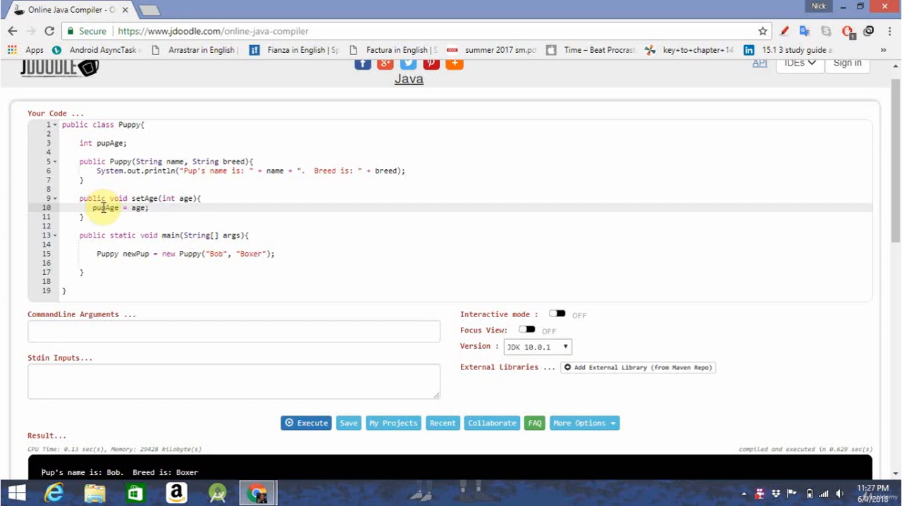
pyautogui.moveTo(177, 219)
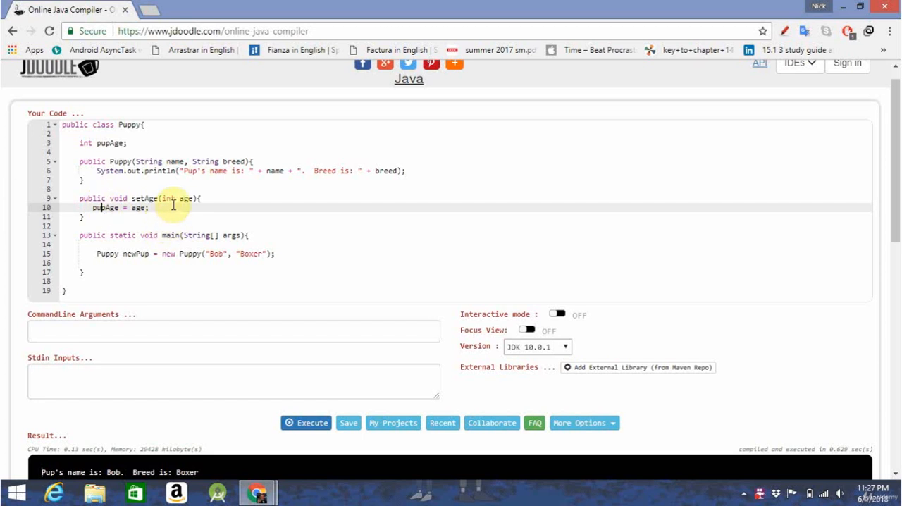
pyautogui.moveTo(109, 214)
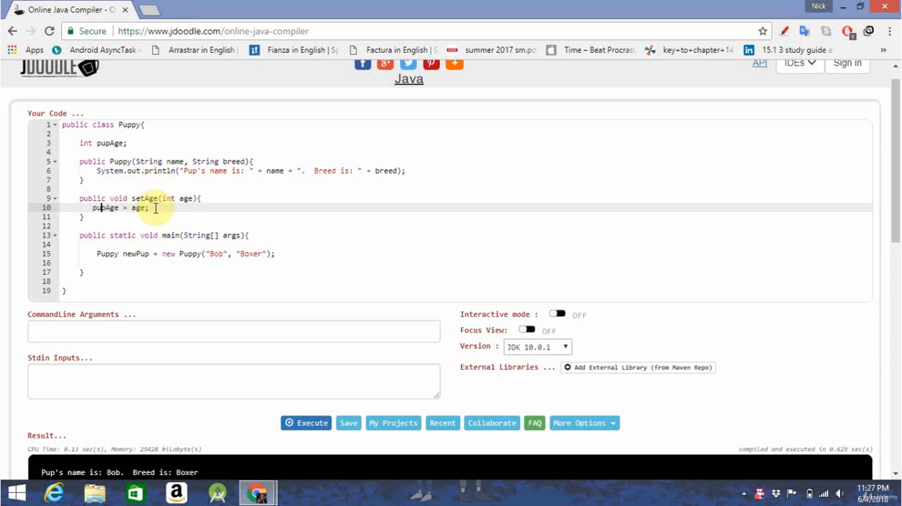
pyautogui.click(276, 254)
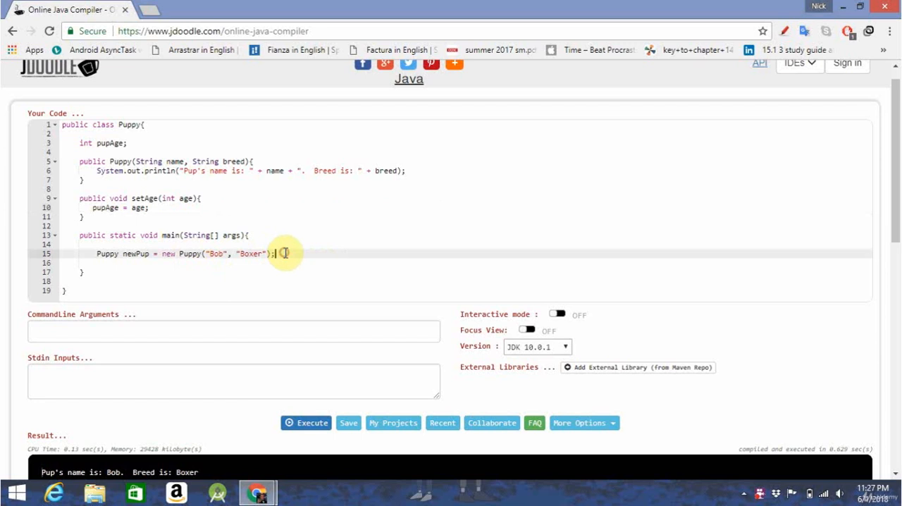
# Add newPup.setAge(1); on a new line after the newPup creation
pyautogui.press('enter')
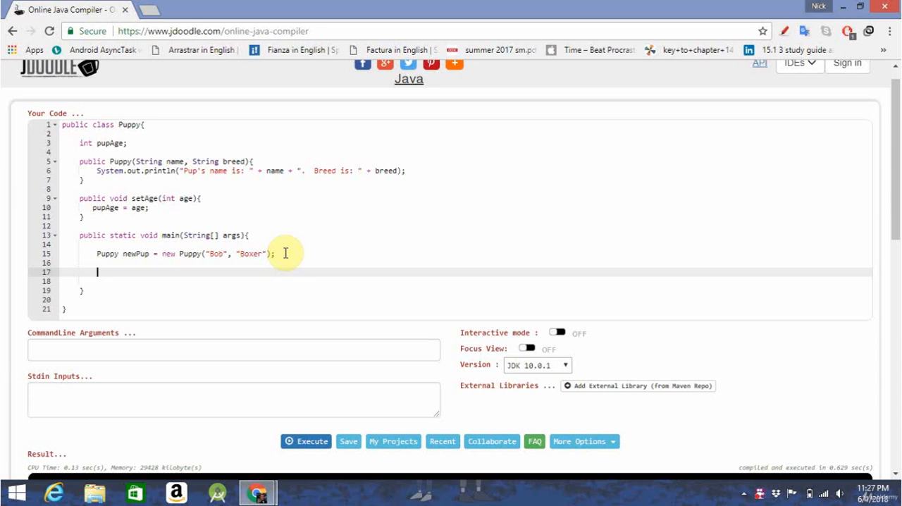
pyautogui.moveTo(131, 255)
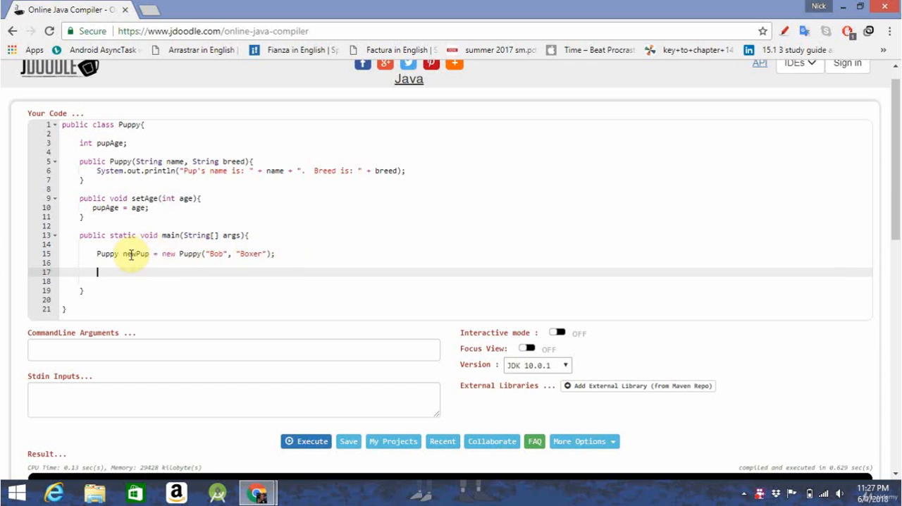
pyautogui.write('new')
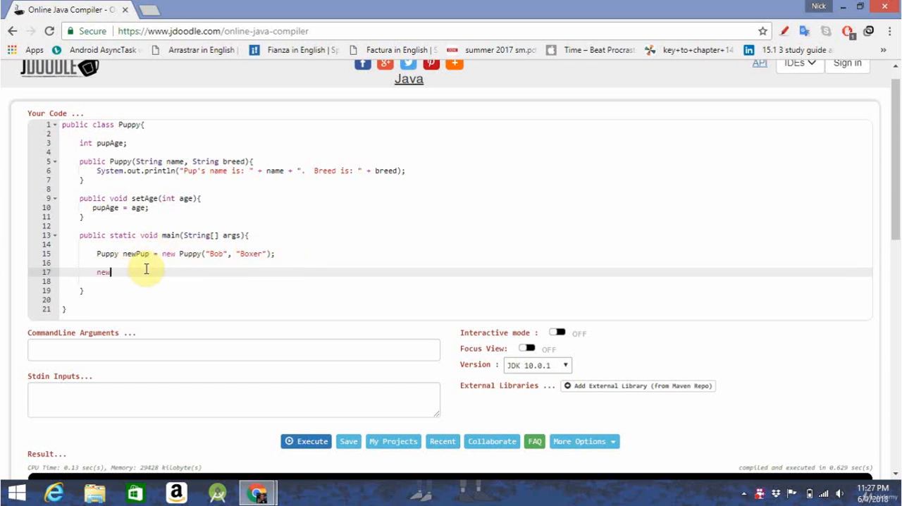
pyautogui.write('Pup.')
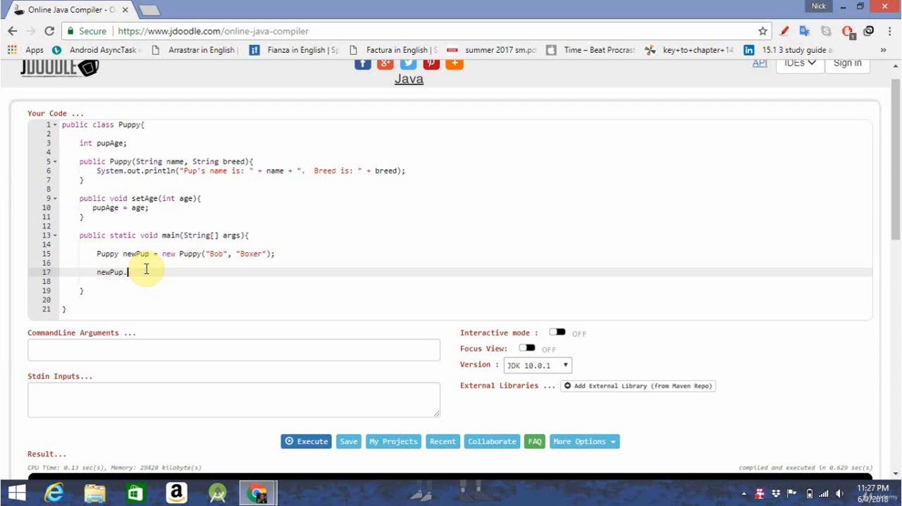
pyautogui.write('setAge')
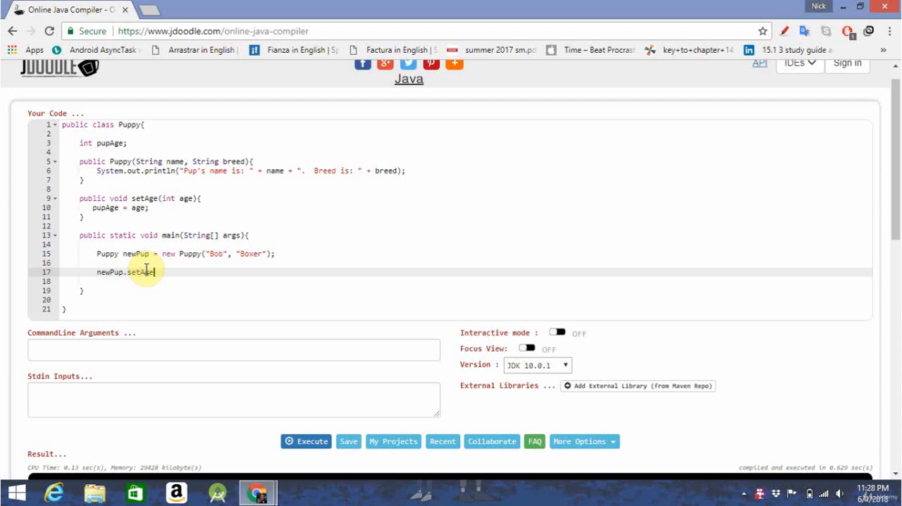
pyautogui.write('(')
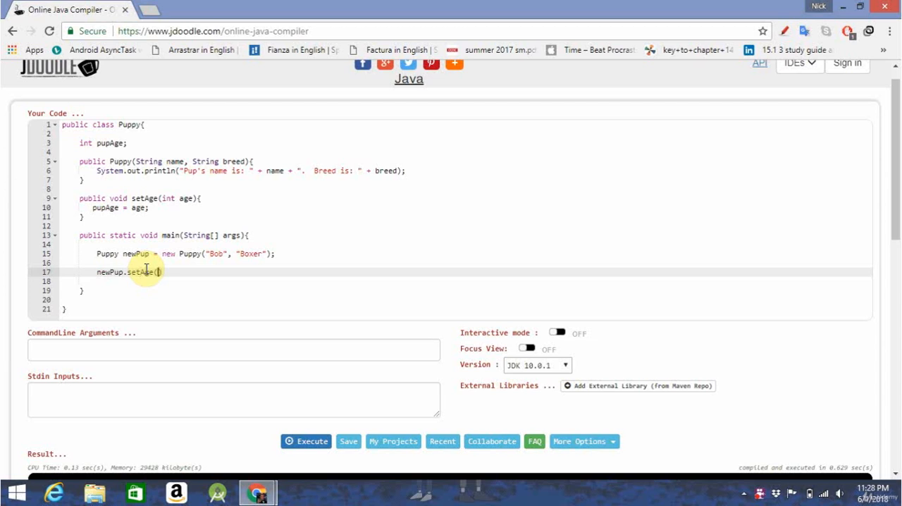
pyautogui.write('1')
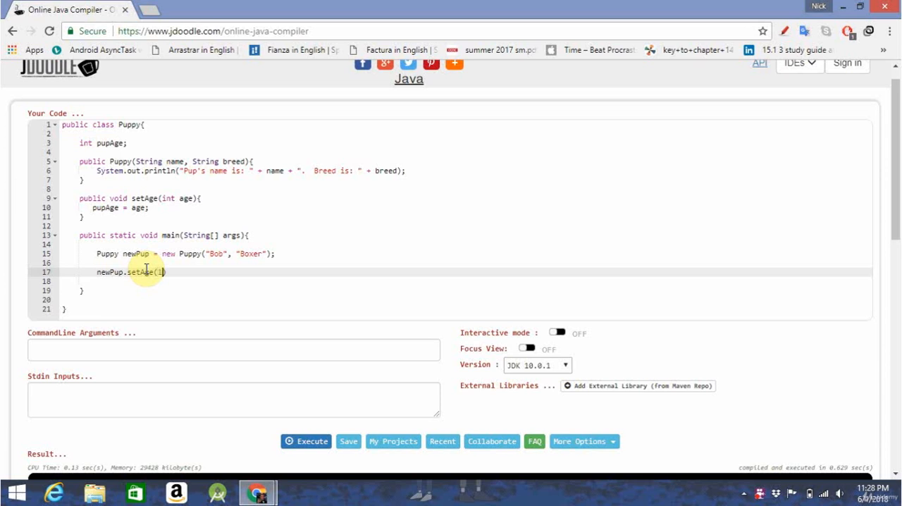
pyautogui.moveTo(177, 275)
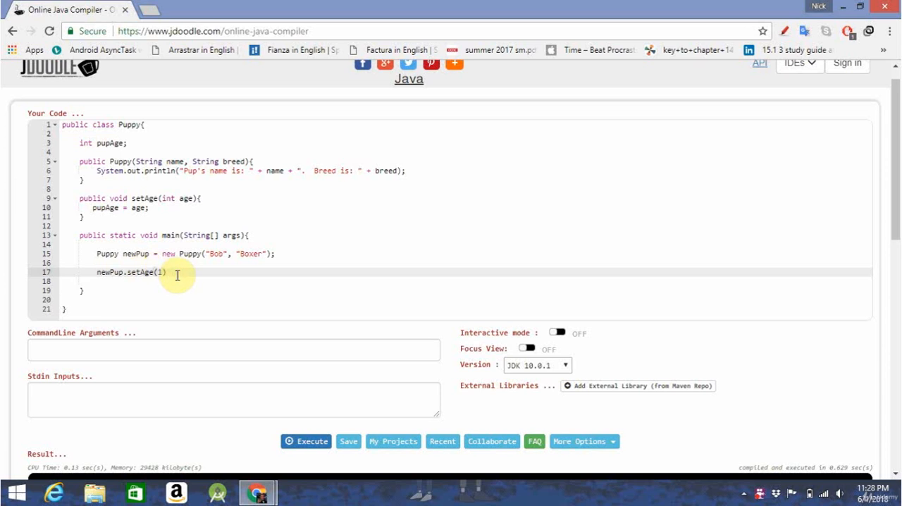
pyautogui.write(';')
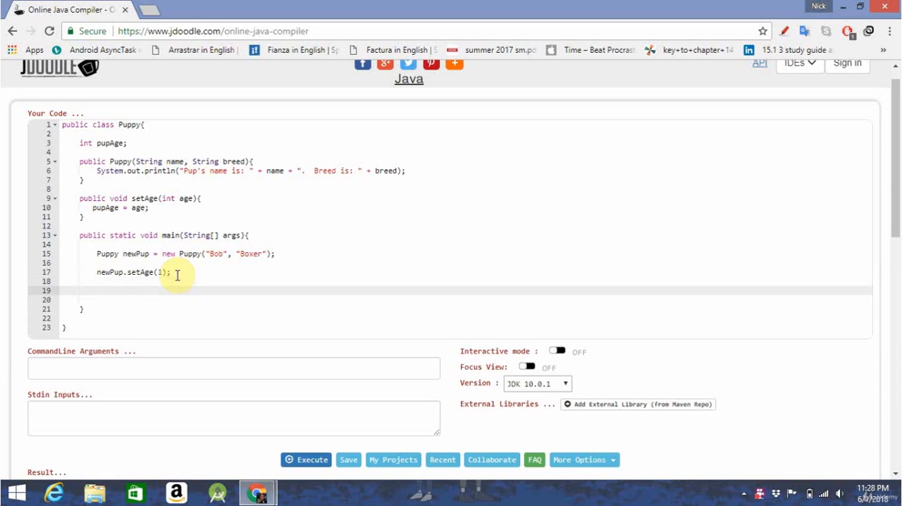
# Add System.out.println("Pup is " + newPup.pupAge + "years old"); at the end of main
pyautogui.write('System.out.print')
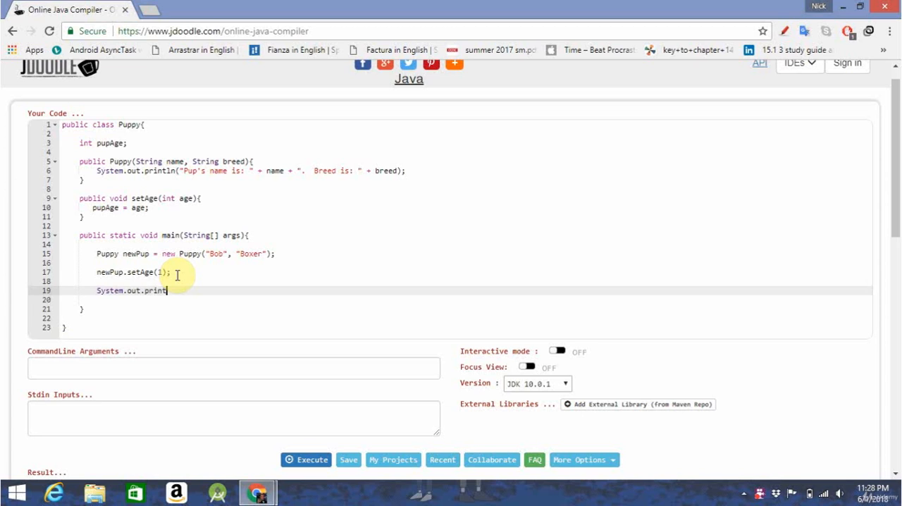
pyautogui.write('ln')
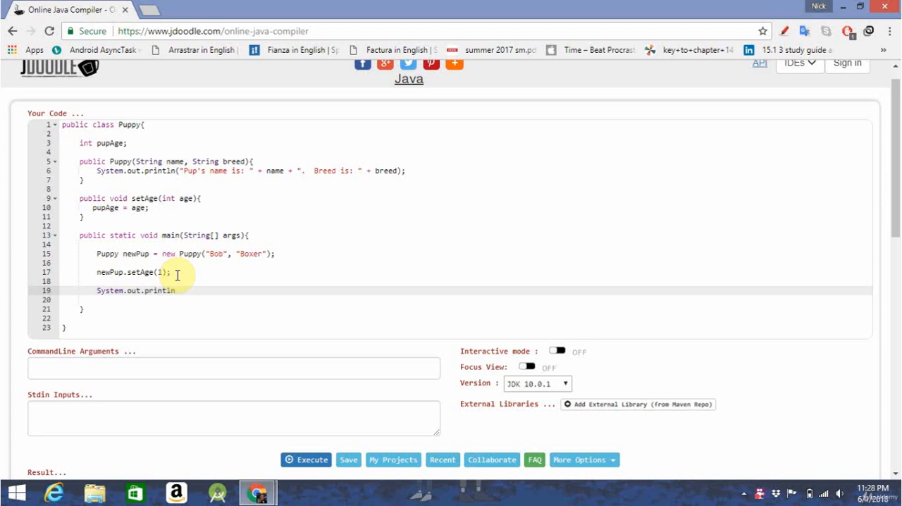
pyautogui.write('("')
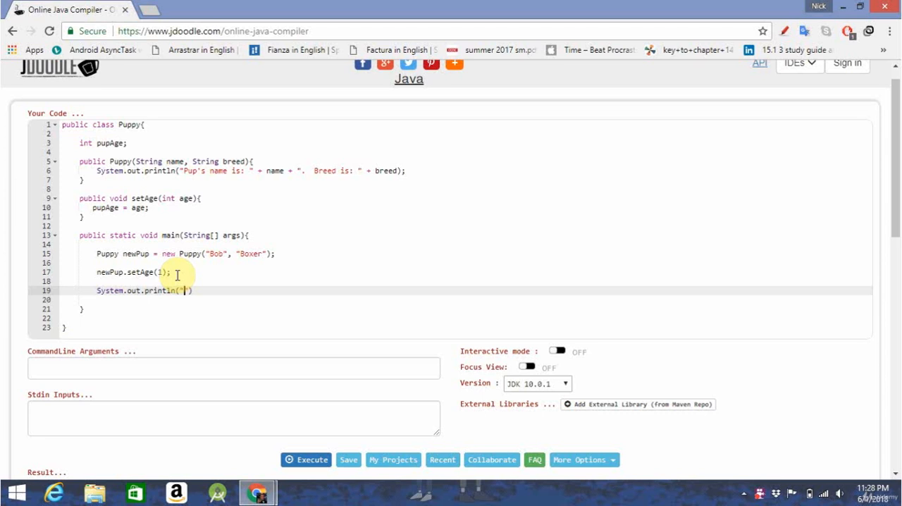
pyautogui.write('Pup is')
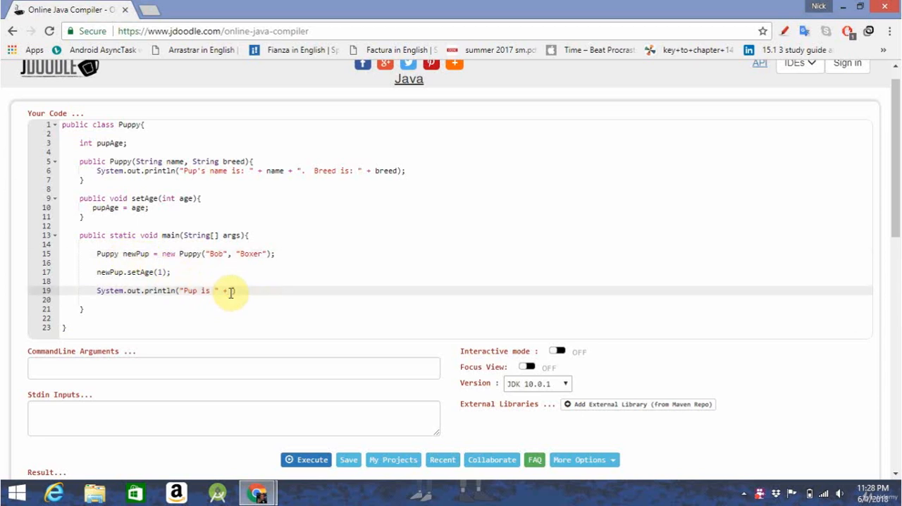
pyautogui.write('newPup')
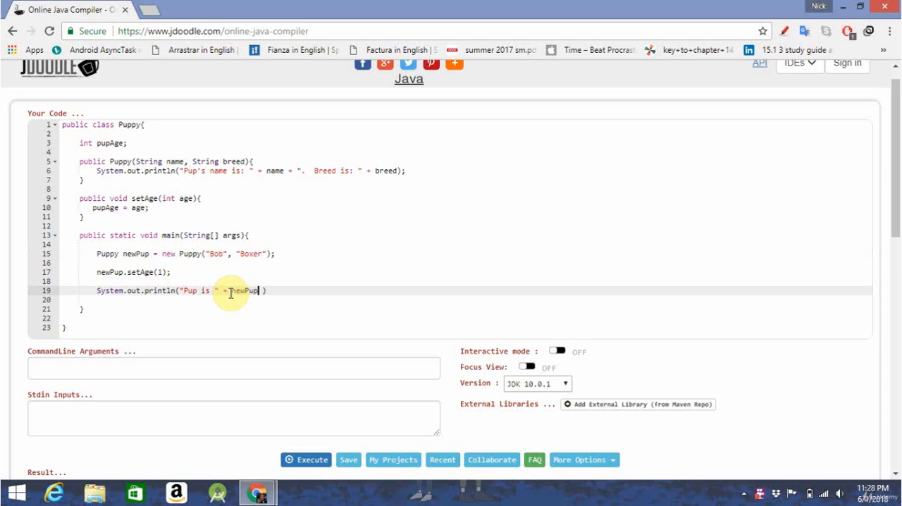
pyautogui.write('.')
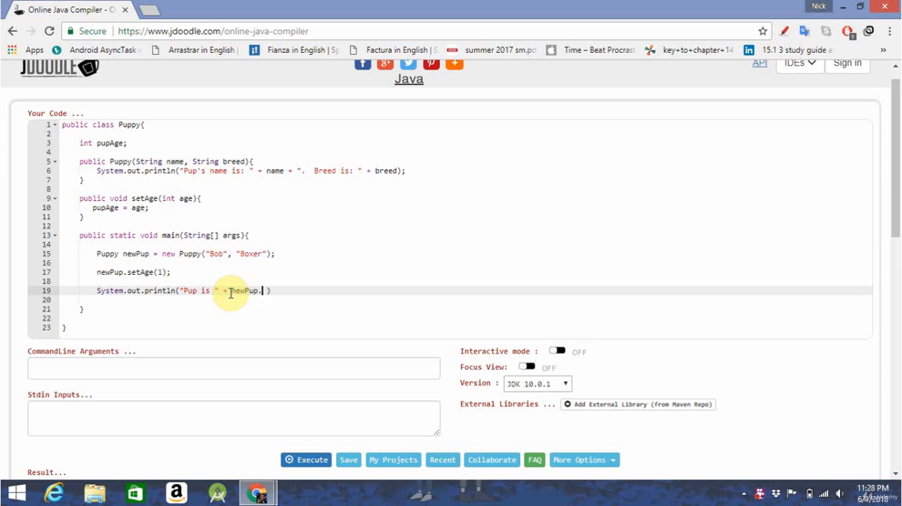
pyautogui.write('pupAge')
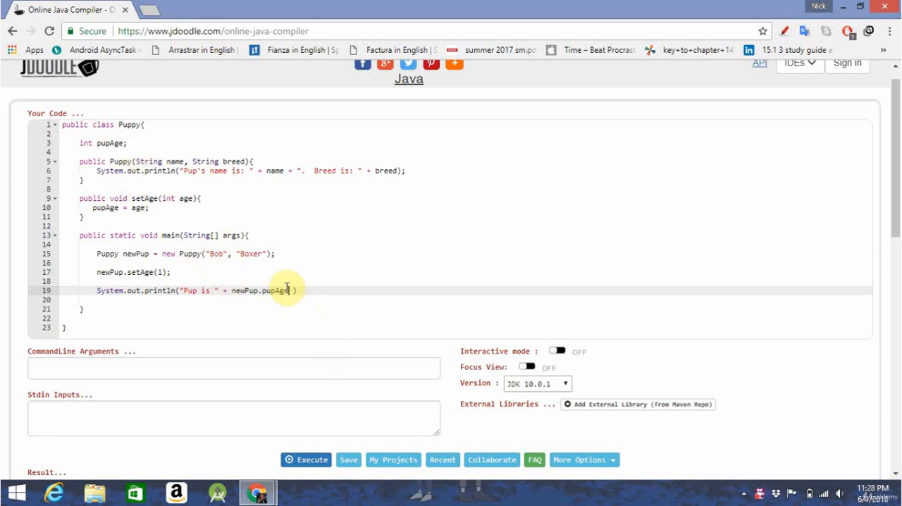
pyautogui.write('=')
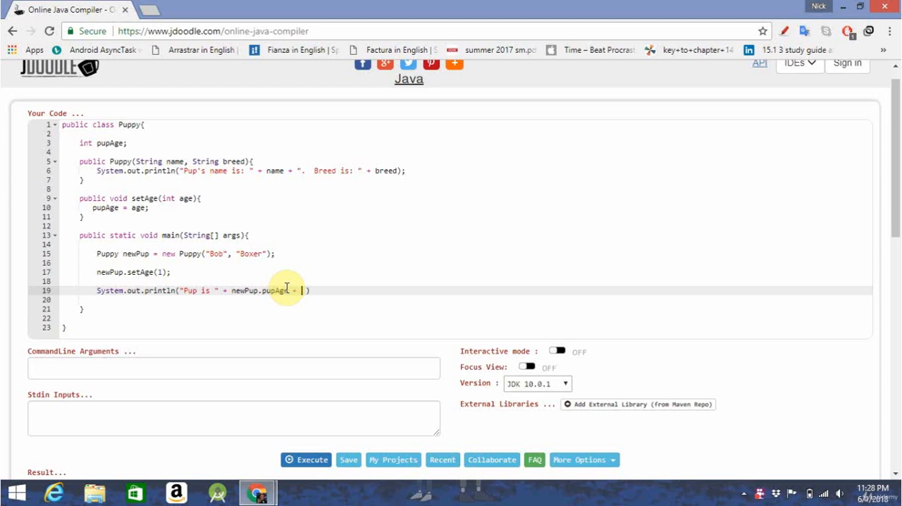
pyautogui.write('"years old"')
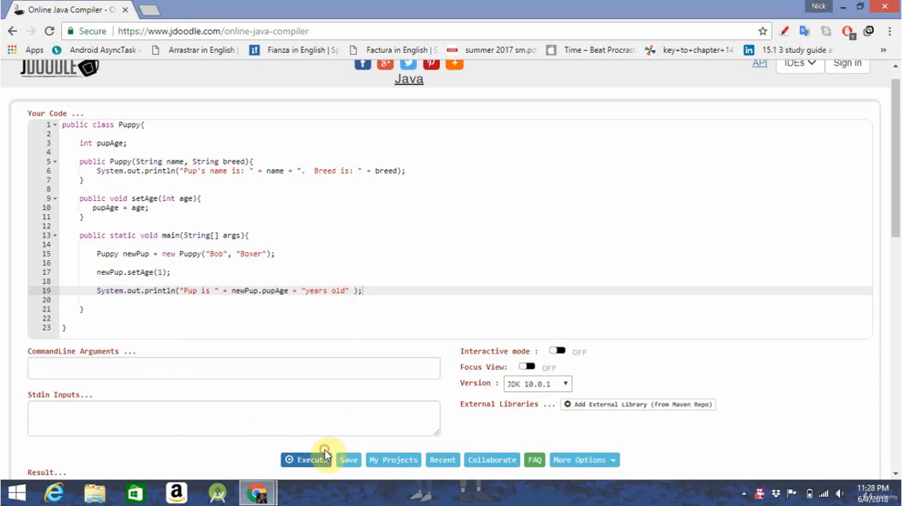
# Run the program, add a space before "years old", and rerun to print "Pup is 1 years old"
pyautogui.click(306, 459)
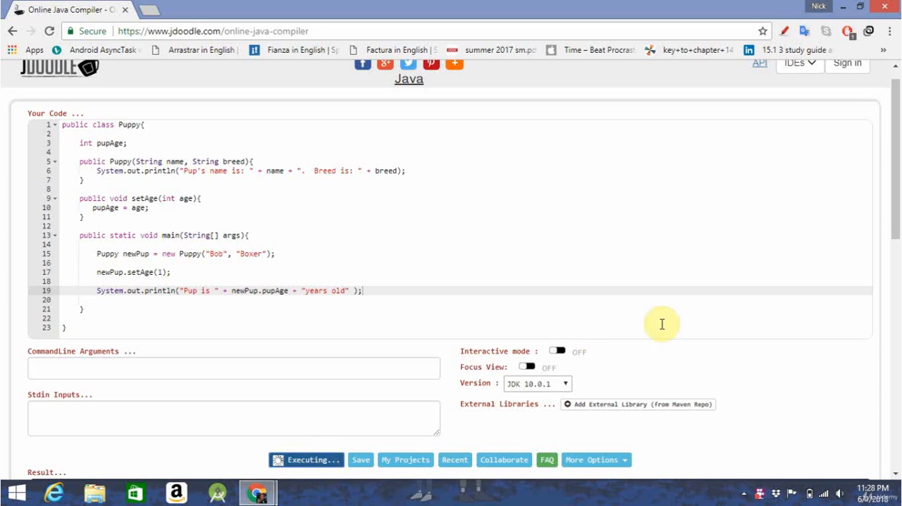
pyautogui.click(306, 459)
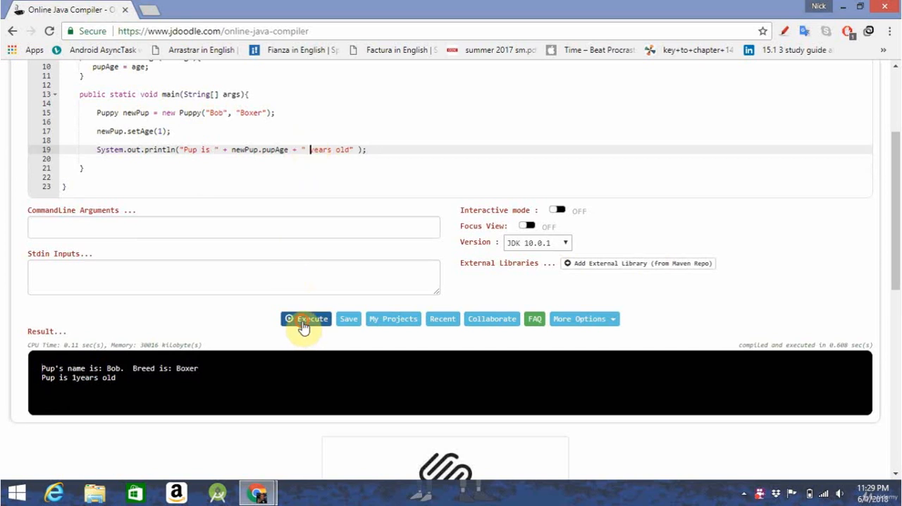
pyautogui.click(306, 318)
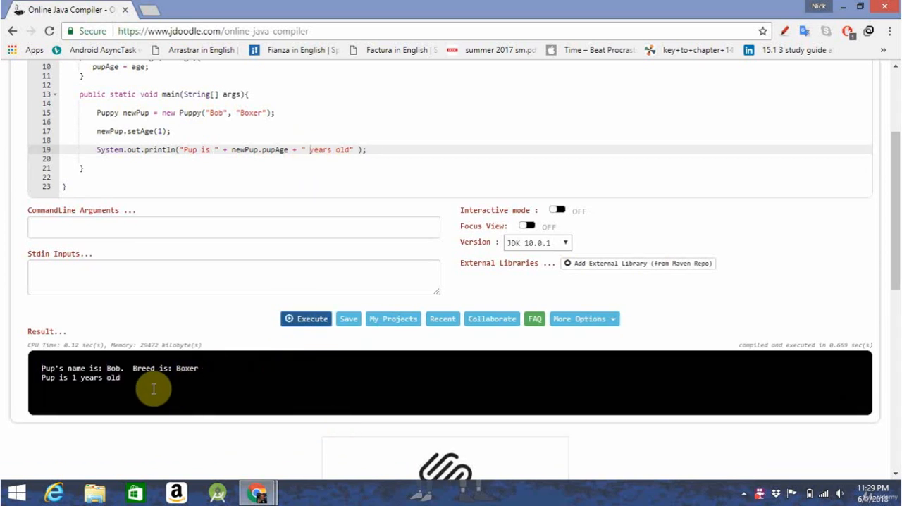
pyautogui.moveTo(665, 224)
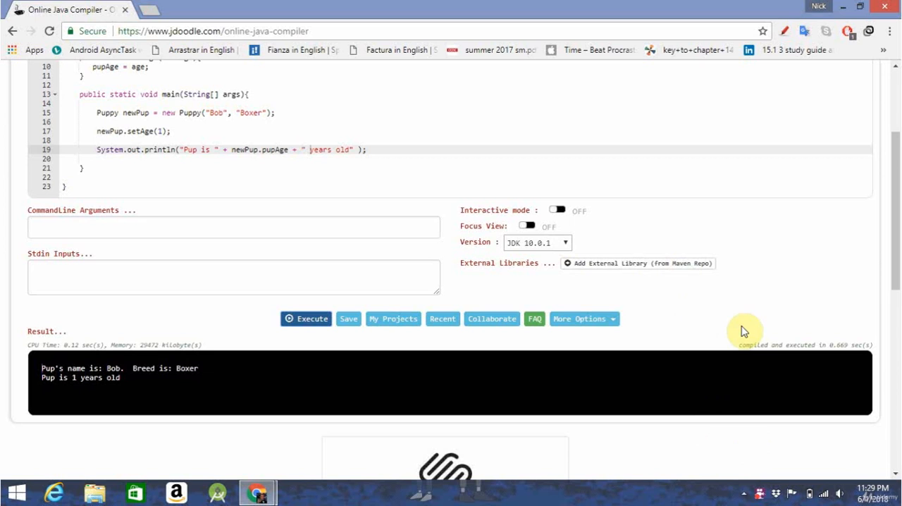
pyautogui.moveTo(756, 444)
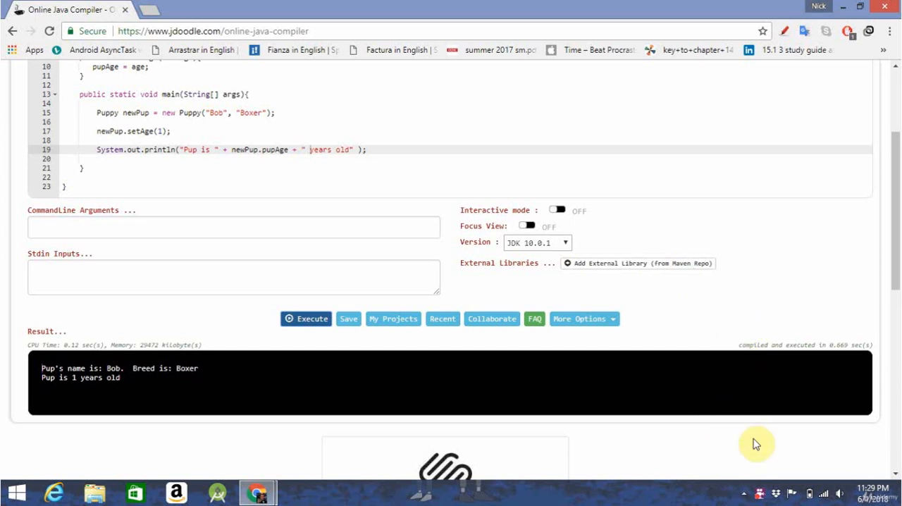